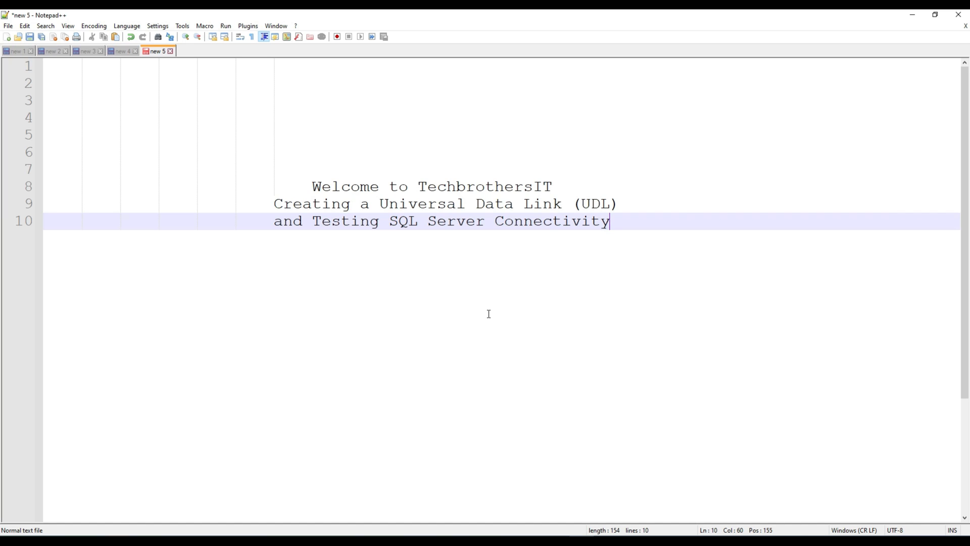
pyautogui.moveTo(291, 384)
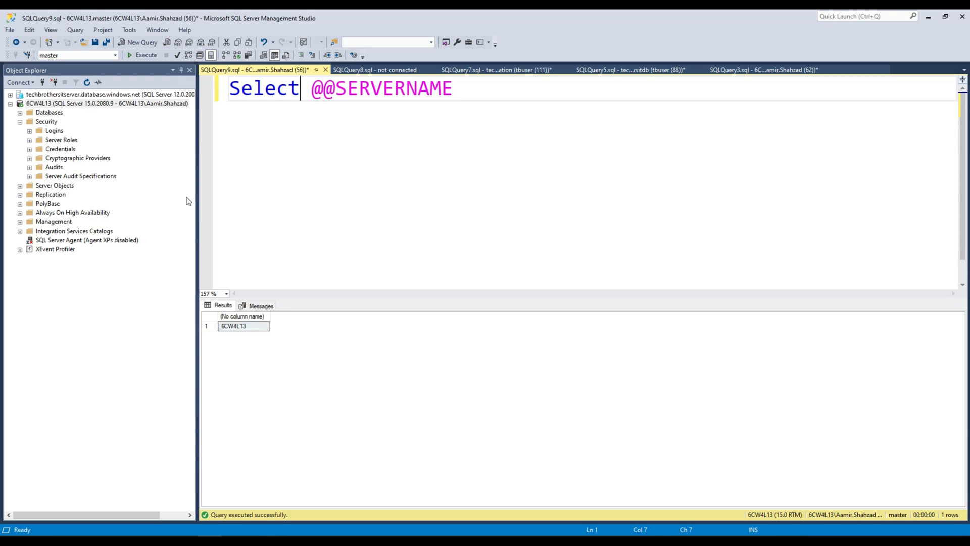
# Expand the server's databases, select ADF, and start a new login from Security > Logins
pyautogui.click(108, 104)
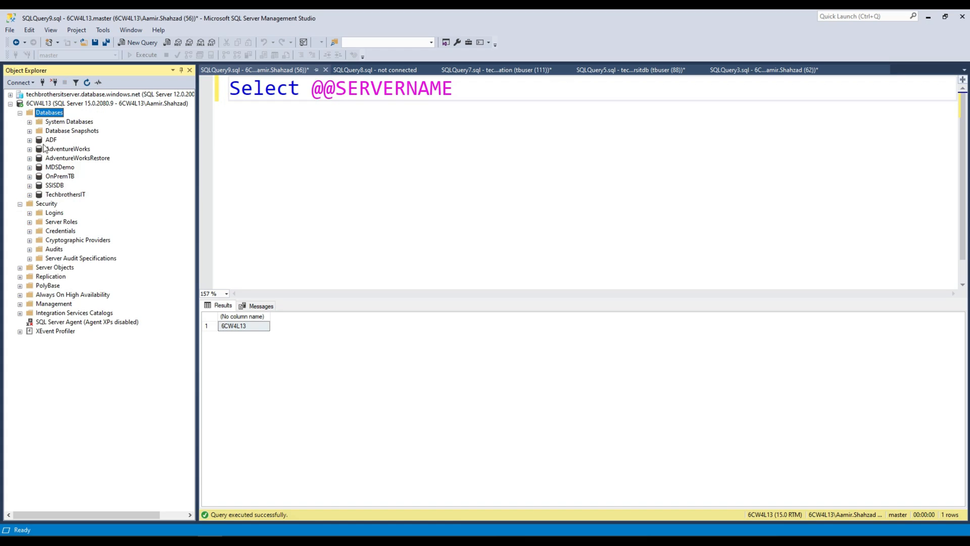
pyautogui.click(50, 139)
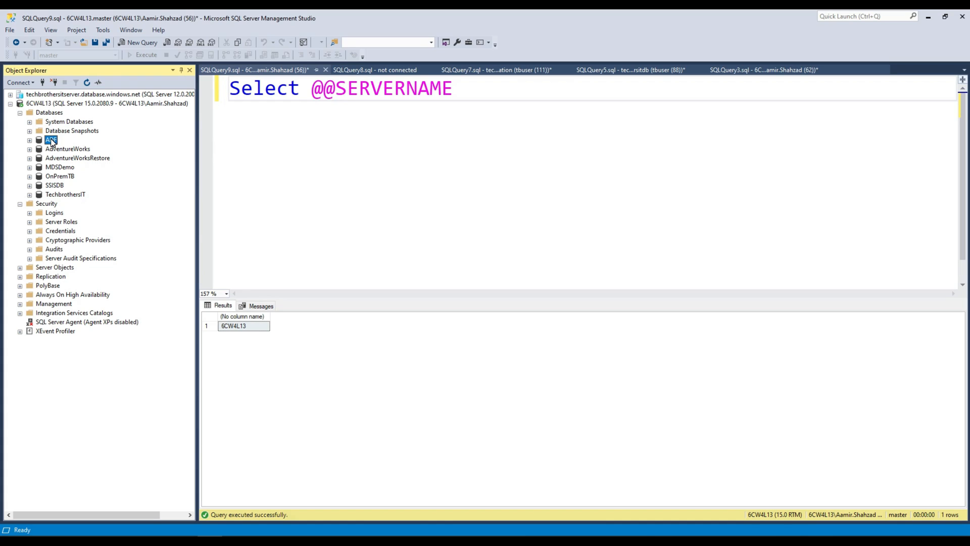
pyautogui.click(53, 212)
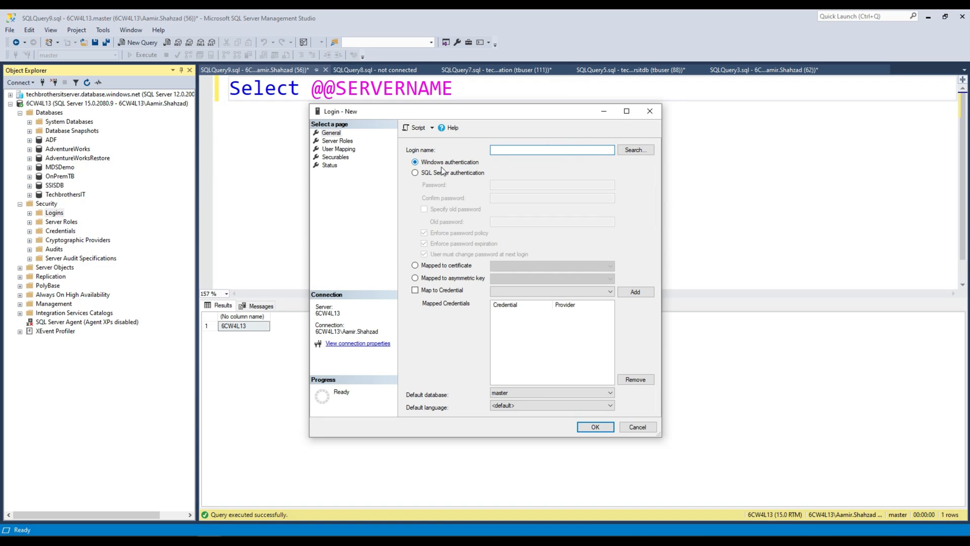
# Use SQL Server authentication with login name Aamir and a confirmed password, policy enforcement off
pyautogui.click(416, 173)
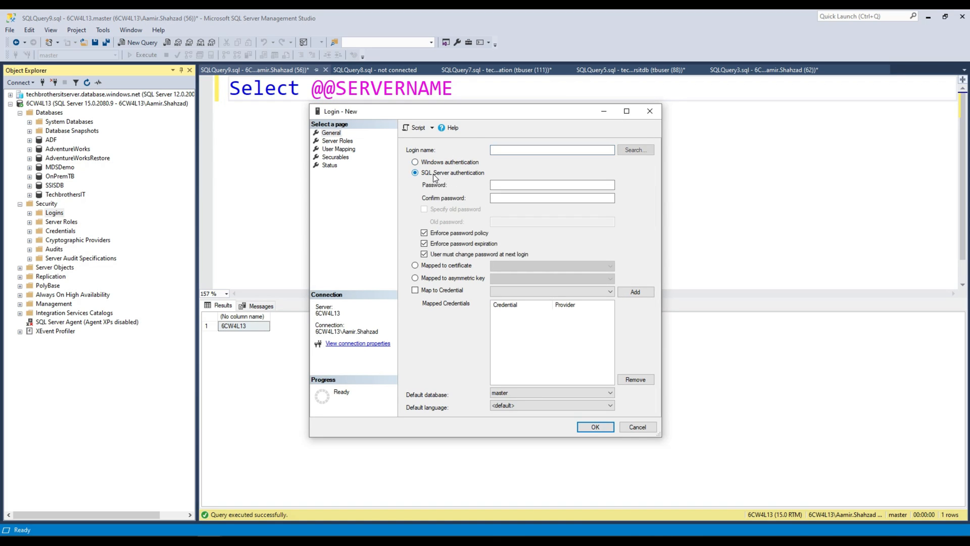
pyautogui.click(551, 149)
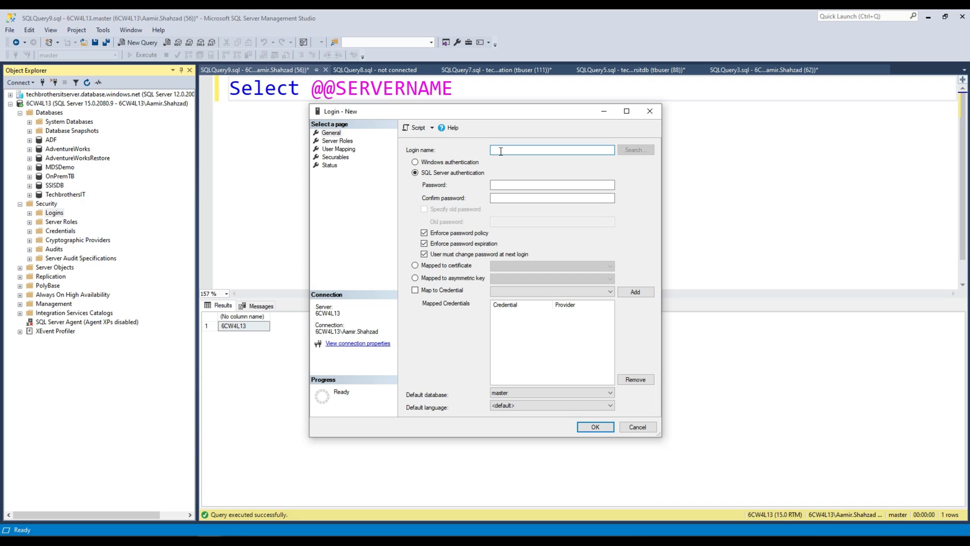
pyautogui.write('Aamir')
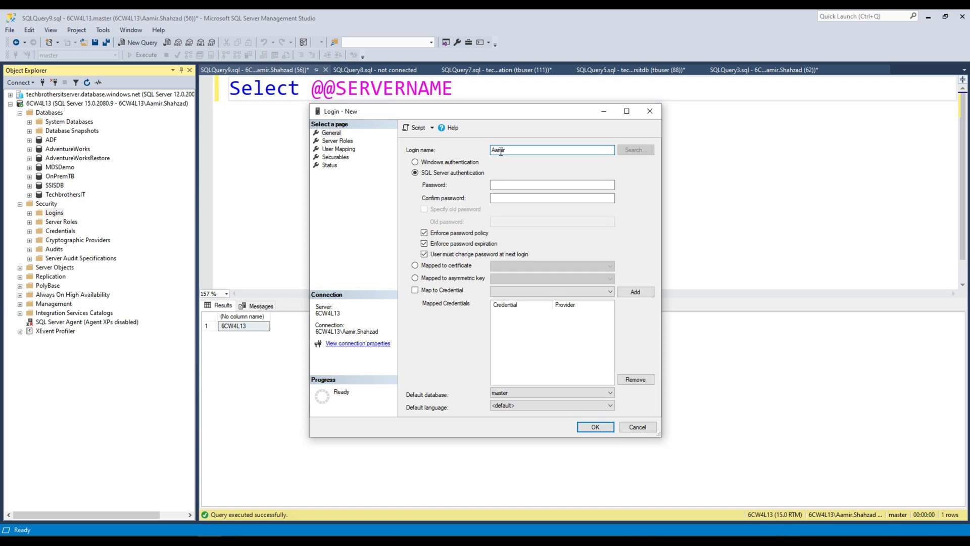
pyautogui.write('••••')
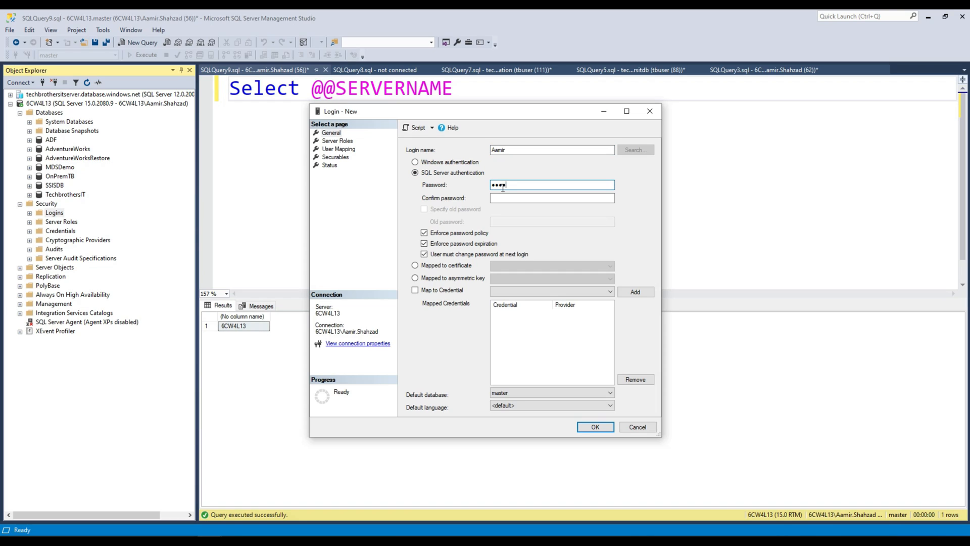
pyautogui.write('••••')
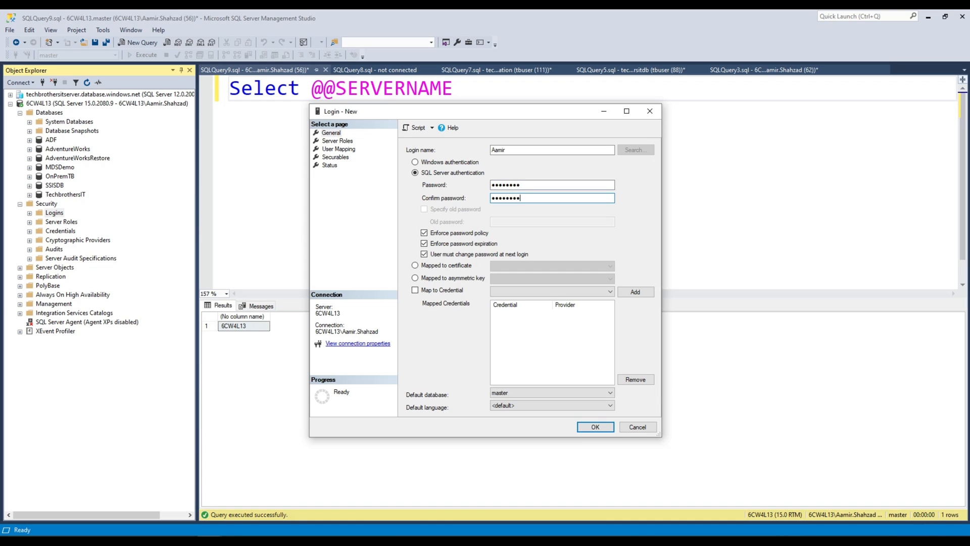
pyautogui.click(424, 232)
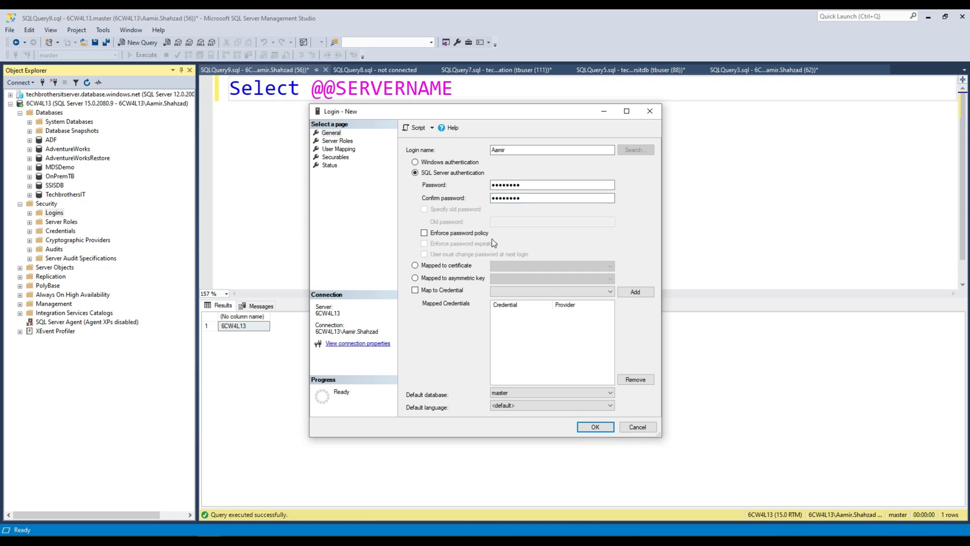
pyautogui.click(337, 140)
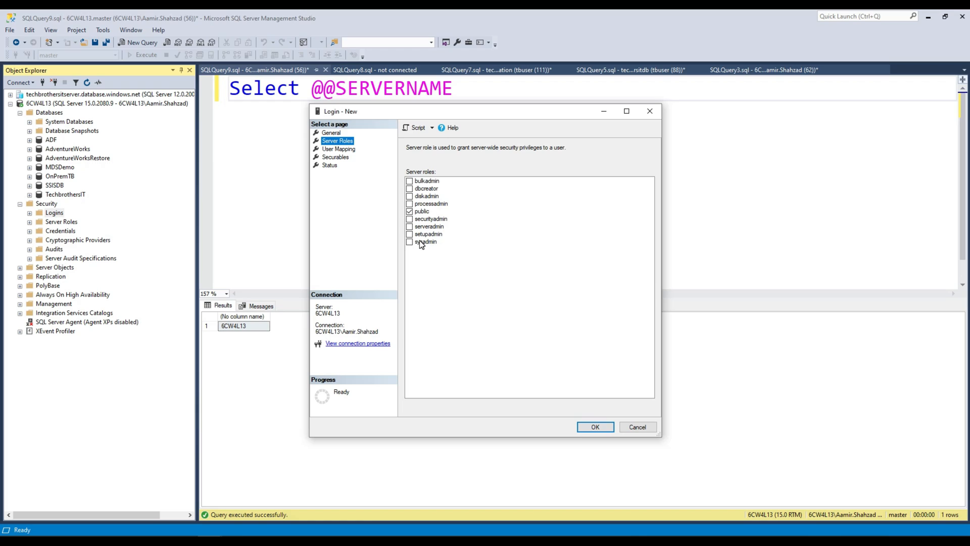
# Map the login to the ADF database with db_datareader and db_datawriter roles and create it
pyautogui.click(338, 150)
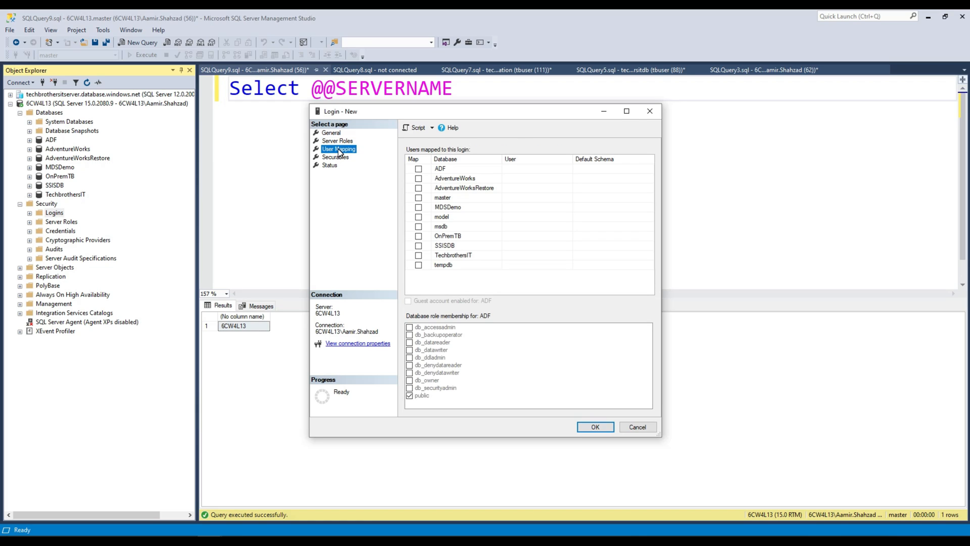
pyautogui.click(419, 169)
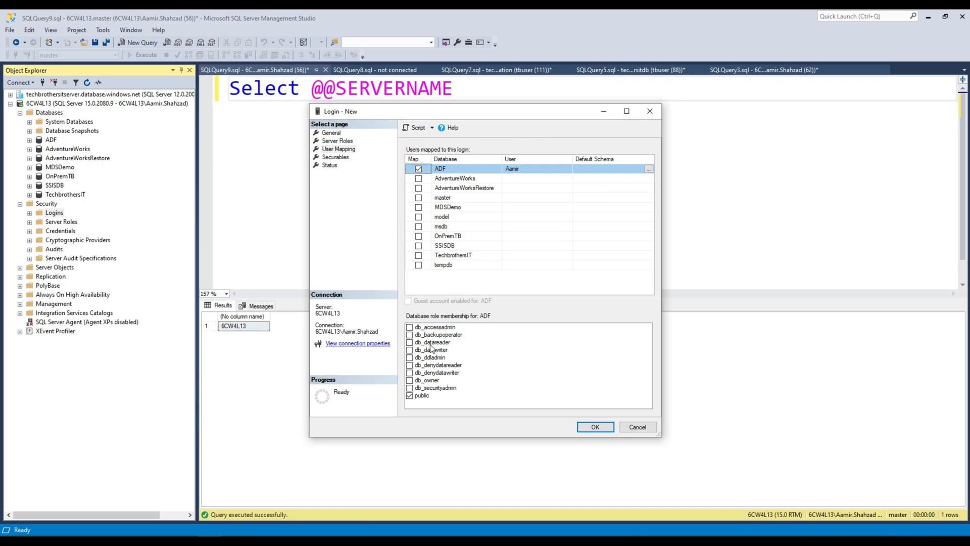
pyautogui.click(409, 343)
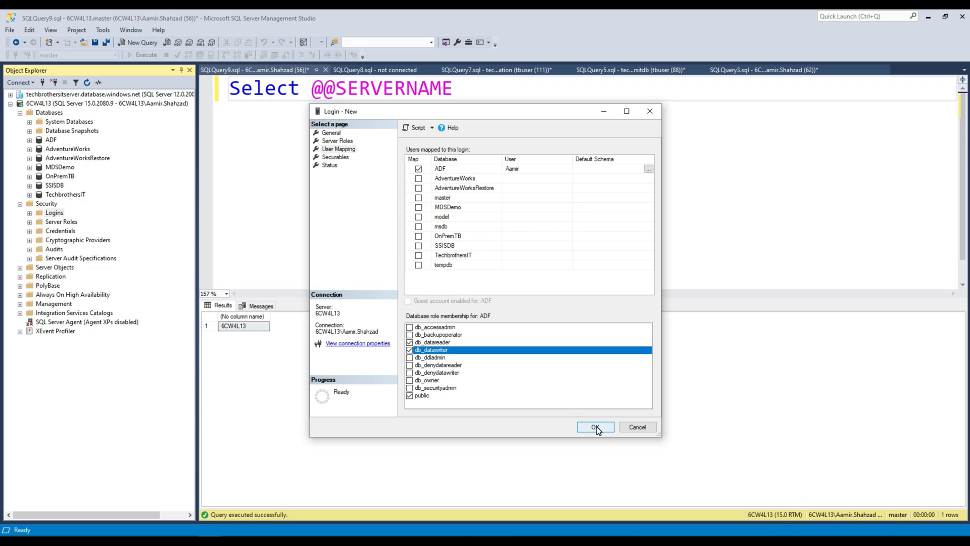
pyautogui.click(594, 427)
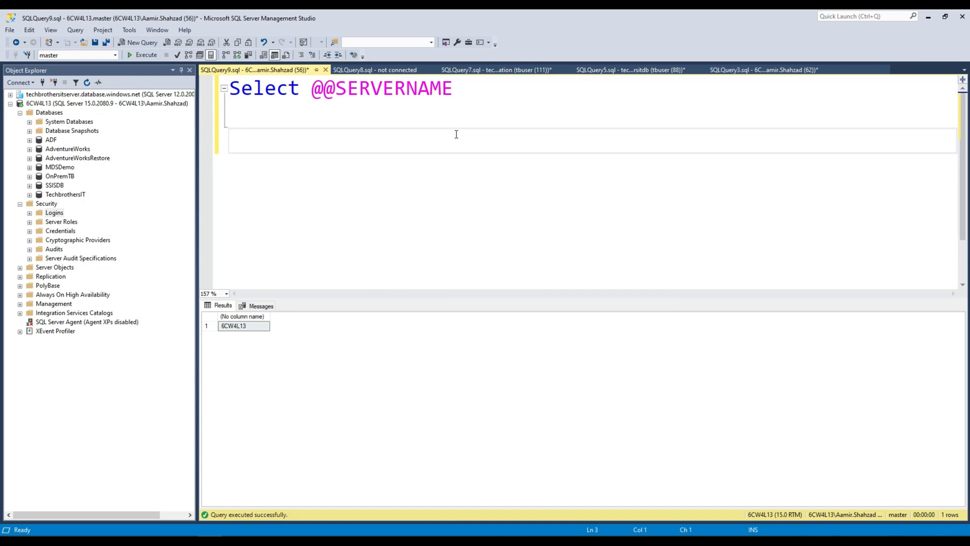
pyautogui.write('Aamir')
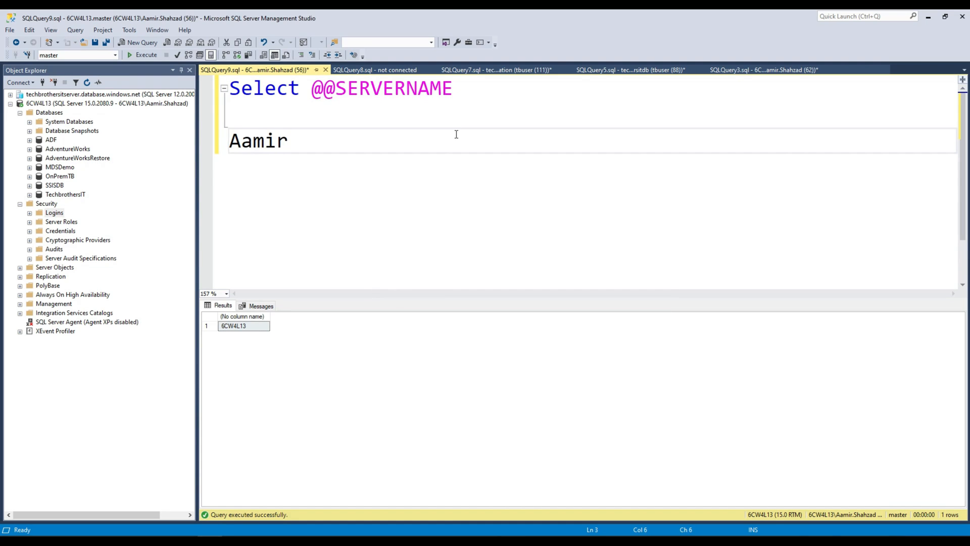
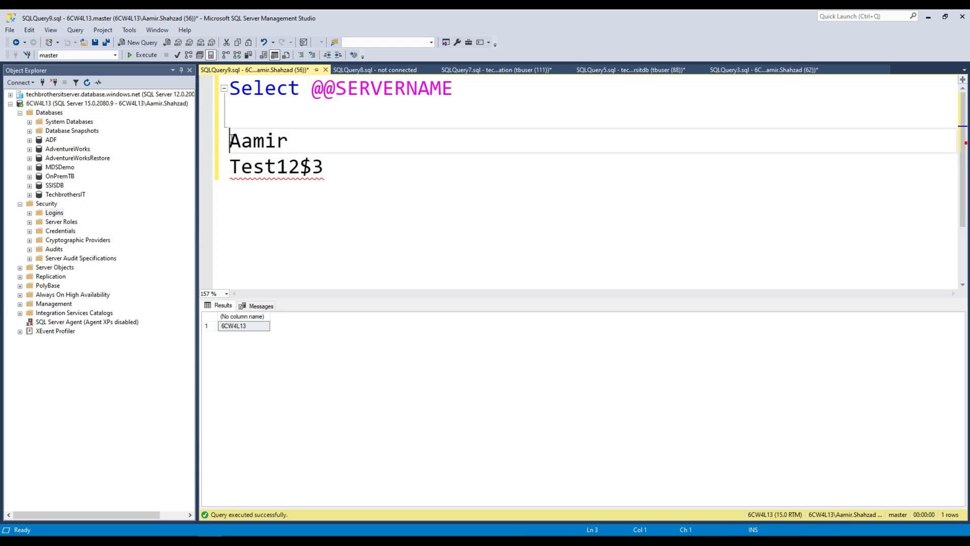
# Select the password line, collapse the Security node and revisit the databases list
pyautogui.moveTo(230, 131); pyautogui.dragTo(322, 176)
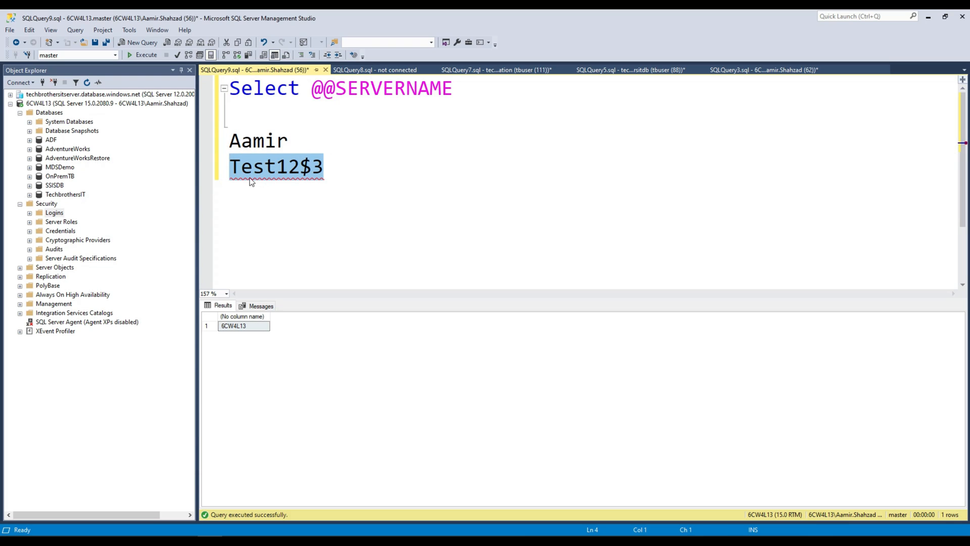
pyautogui.moveTo(121, 170)
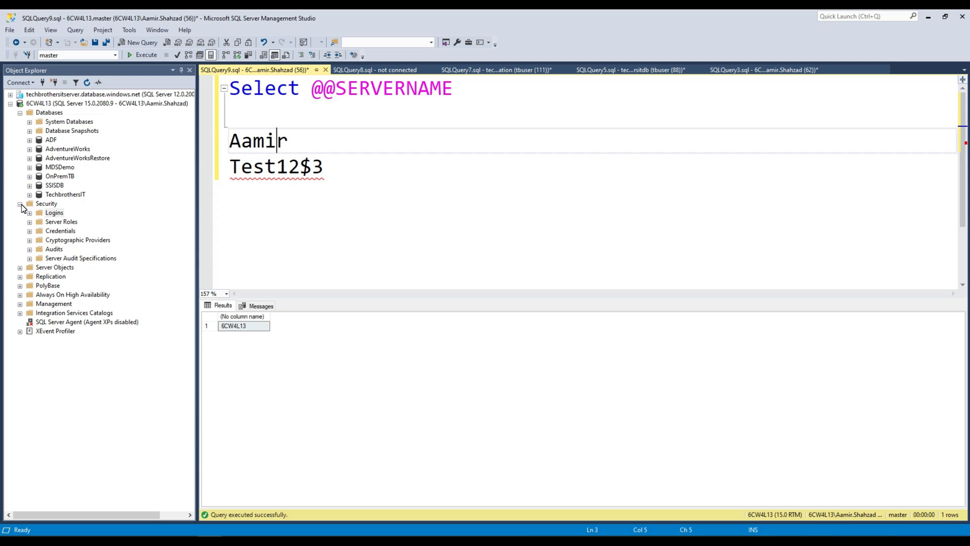
pyautogui.click(20, 203)
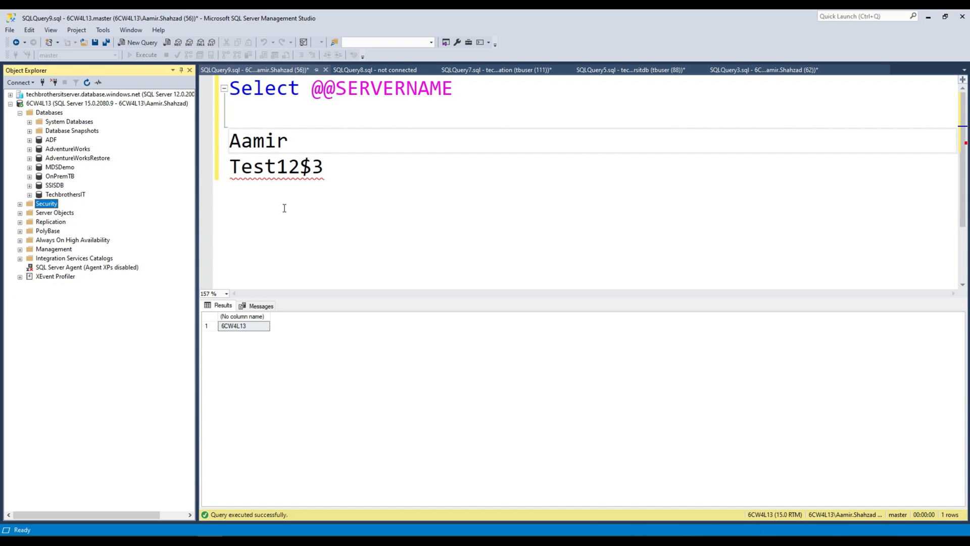
pyautogui.moveTo(475, 459)
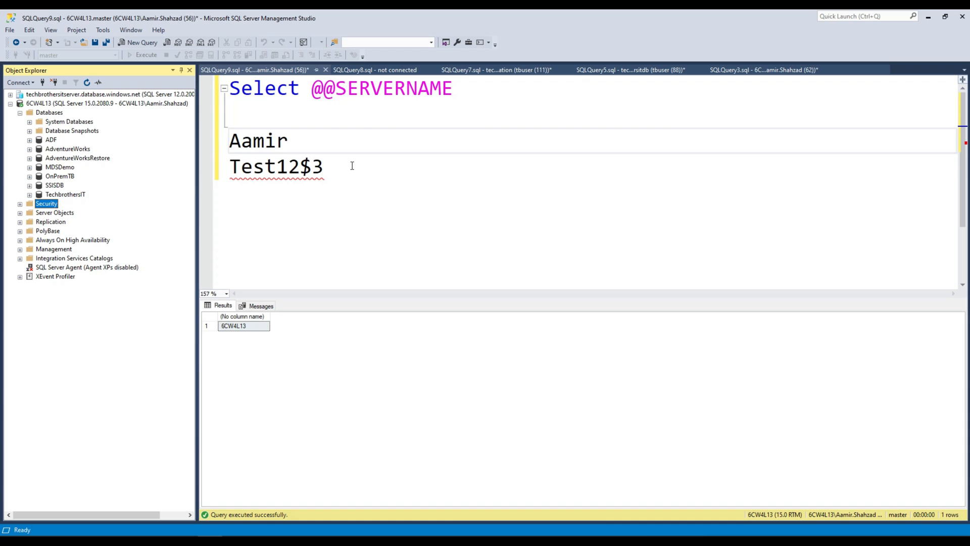
pyautogui.doubleClick(257, 141)
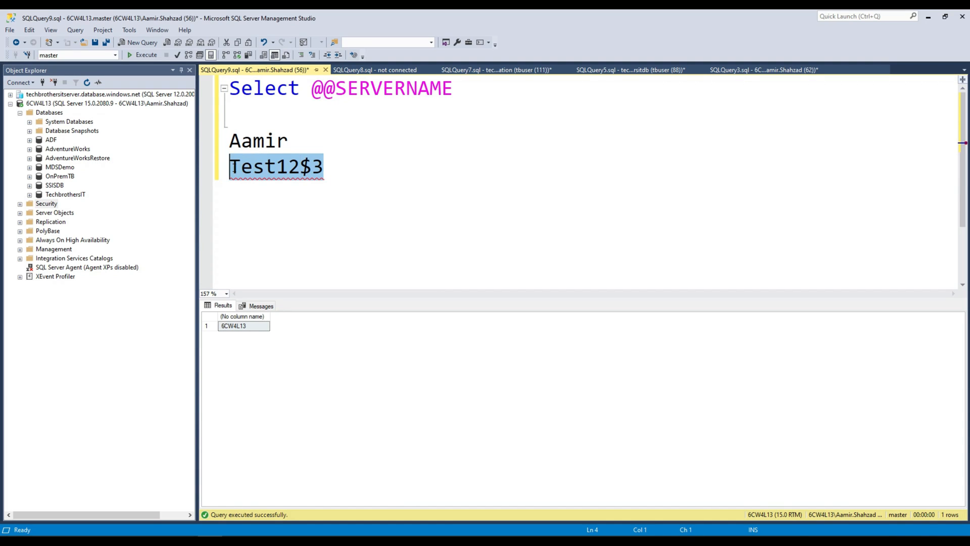
pyautogui.click(108, 103)
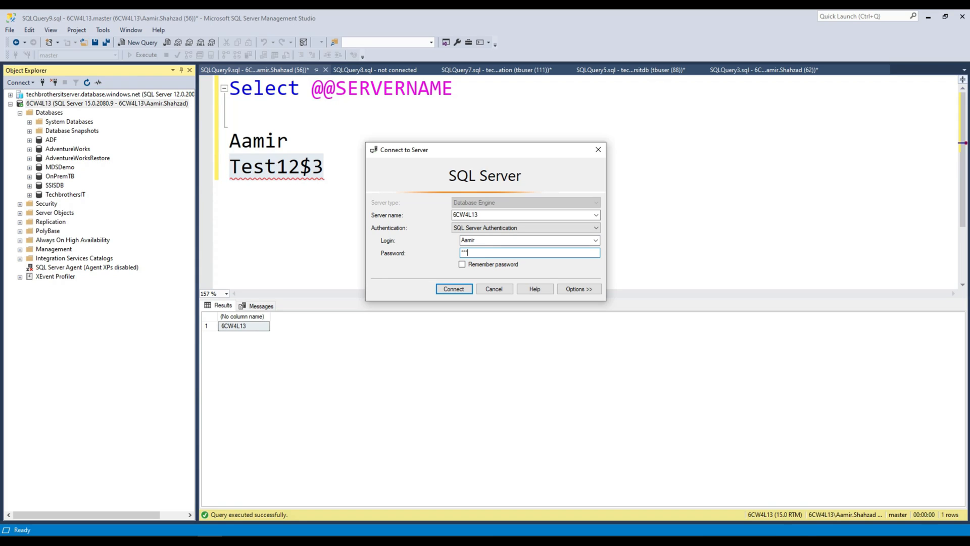
pyautogui.write('••••')
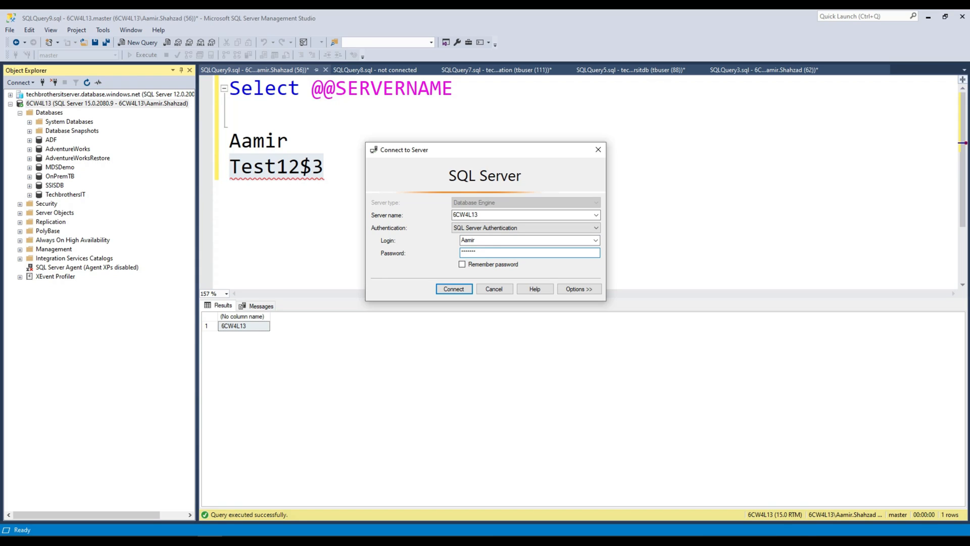
pyautogui.click(453, 288)
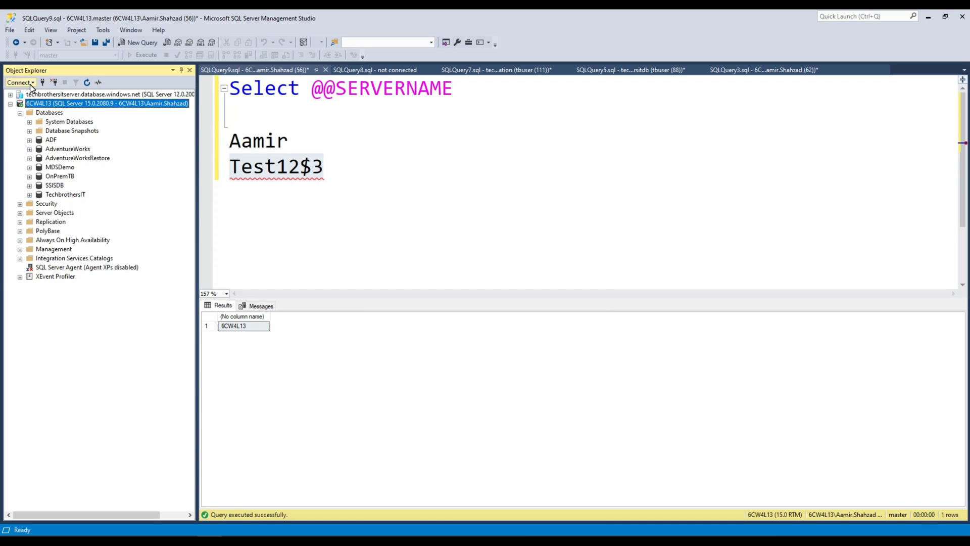
pyautogui.click(21, 82)
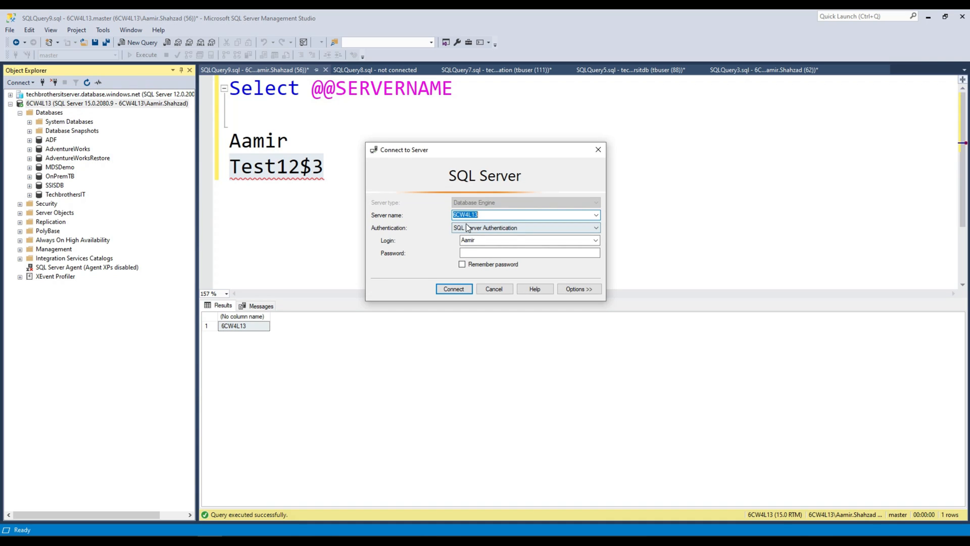
pyautogui.click(528, 252)
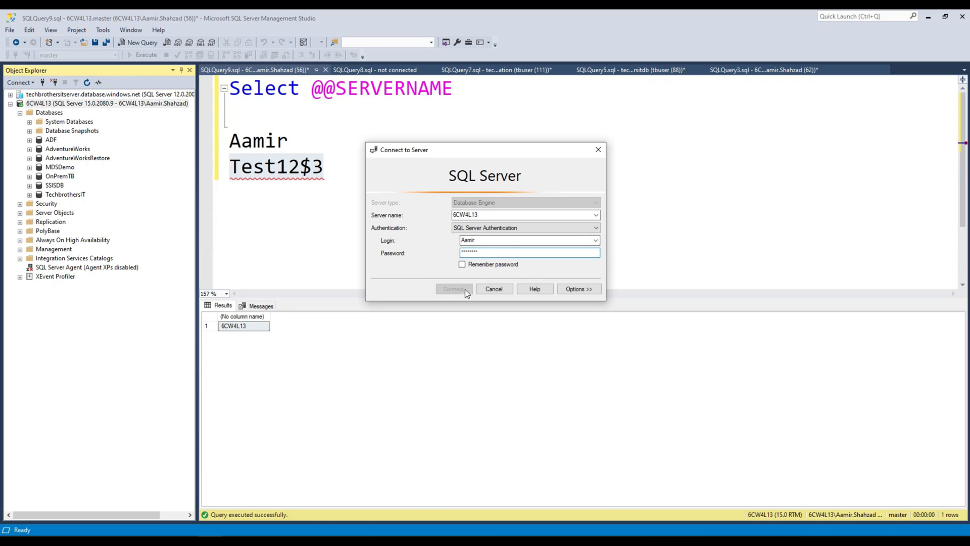
pyautogui.click(454, 288)
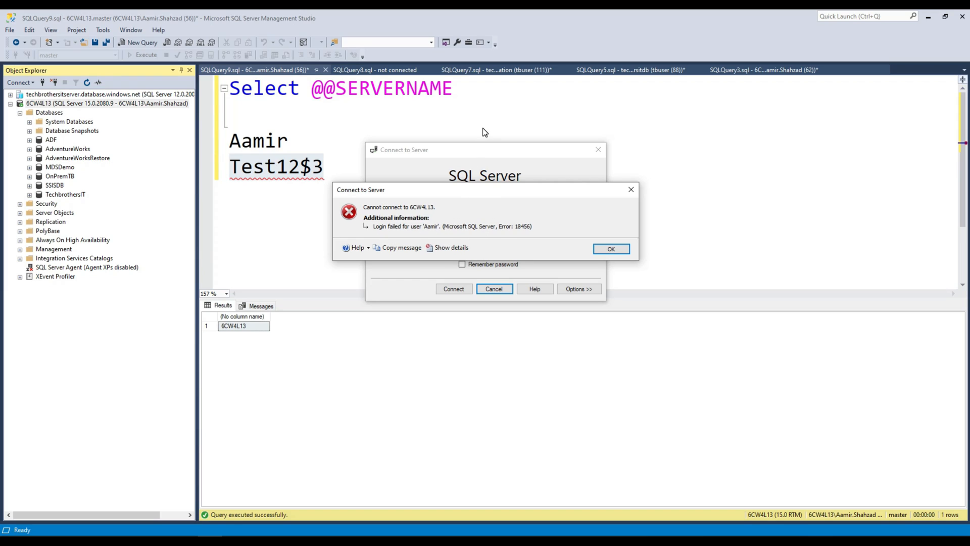
pyautogui.moveTo(483, 174)
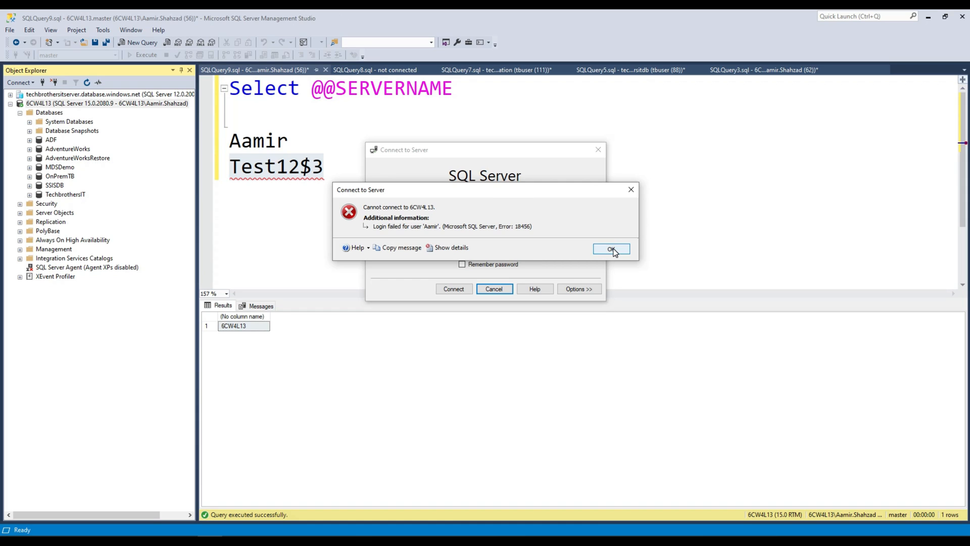
pyautogui.click(610, 249)
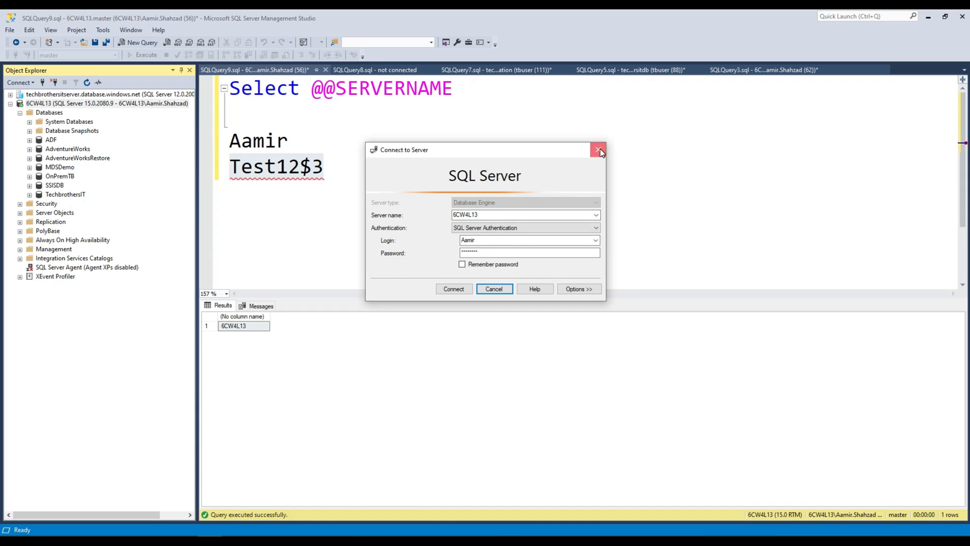
pyautogui.click(597, 151)
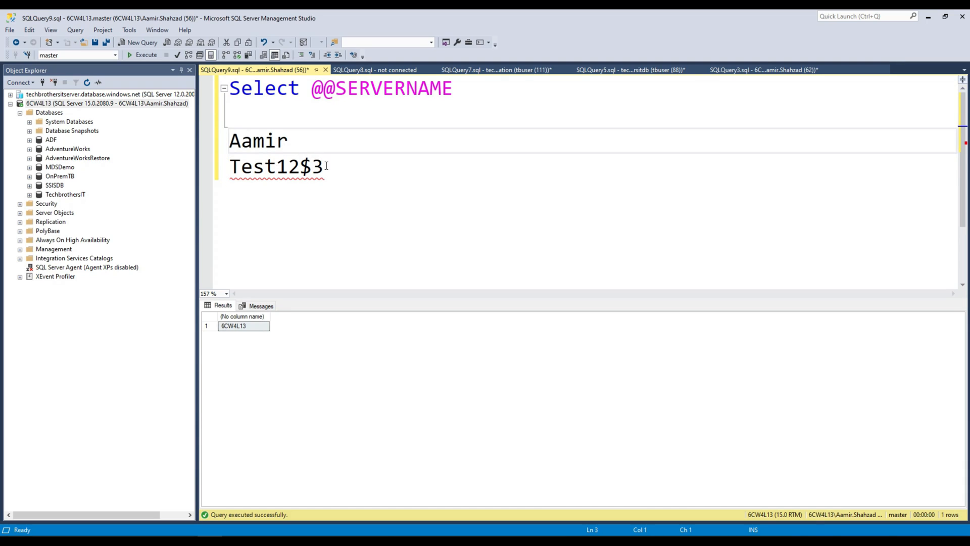
# Add the server name 6CW4L13 above the login and password notes
pyautogui.click(307, 167)
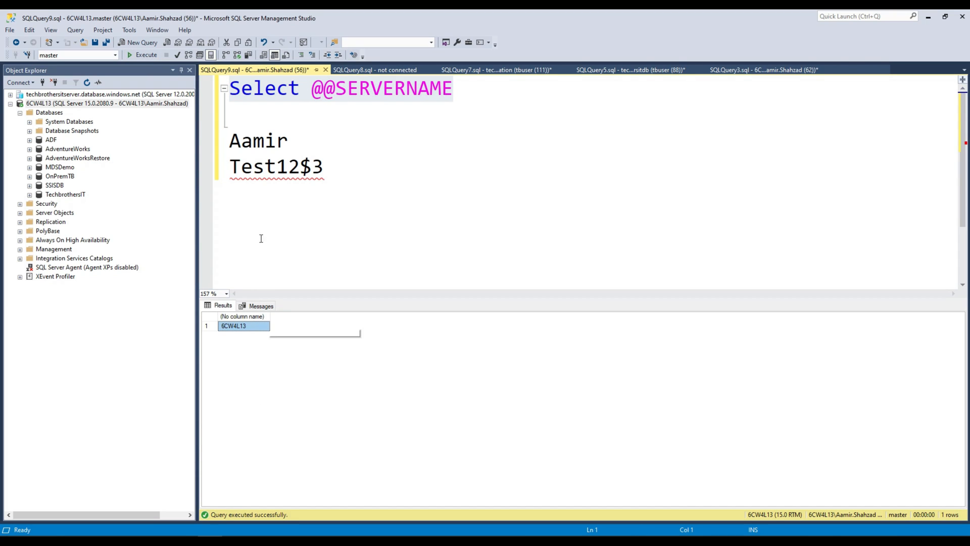
pyautogui.write('6CW4L13')
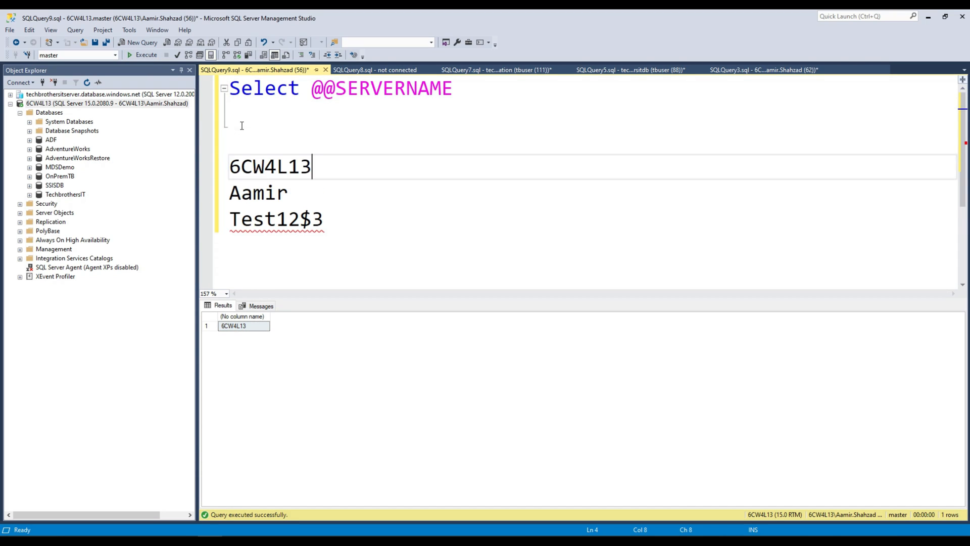
pyautogui.doubleClick(269, 167)
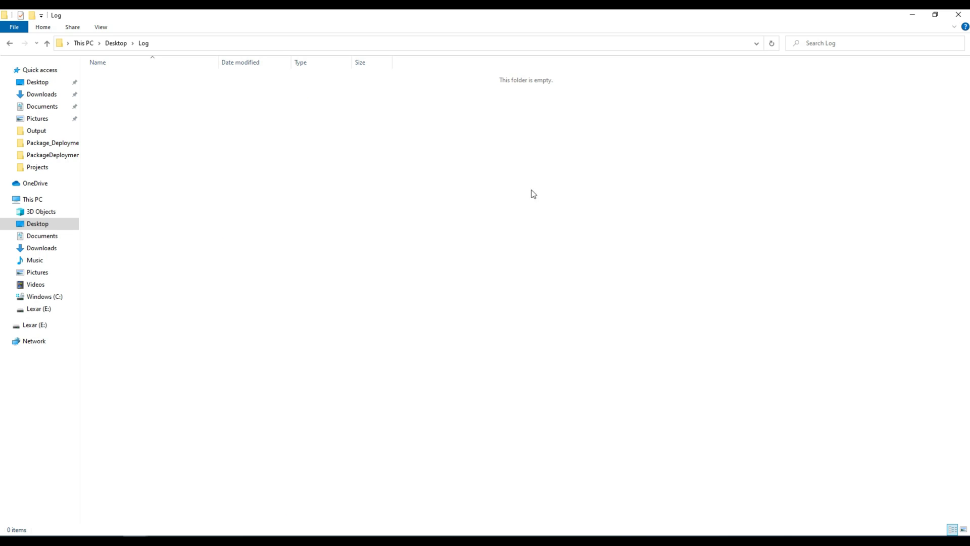
pyautogui.moveTo(396, 255)
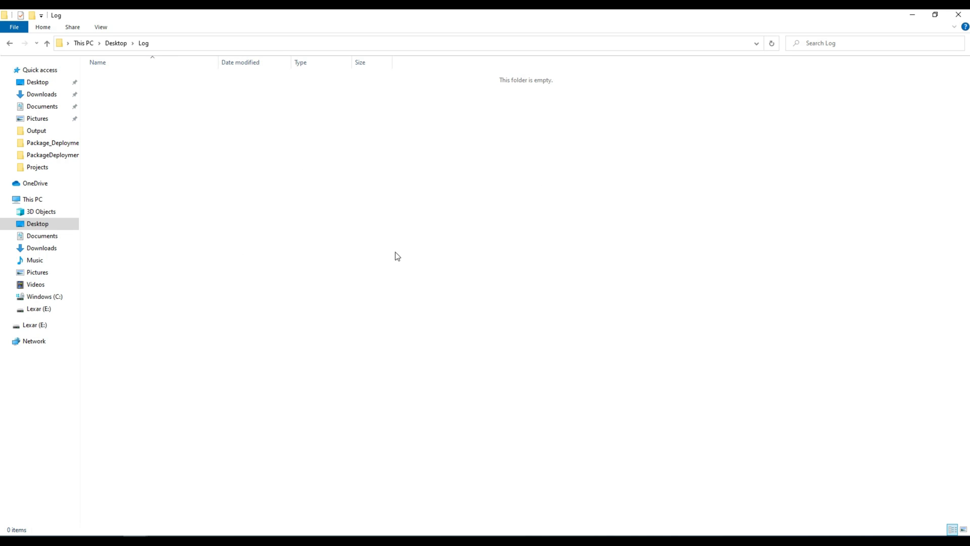
pyautogui.moveTo(208, 188)
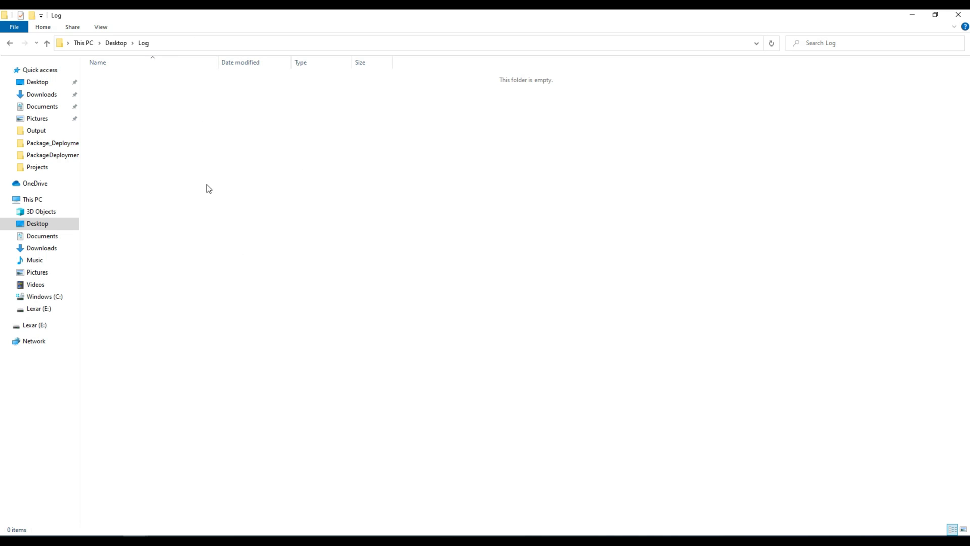
pyautogui.moveTo(277, 144)
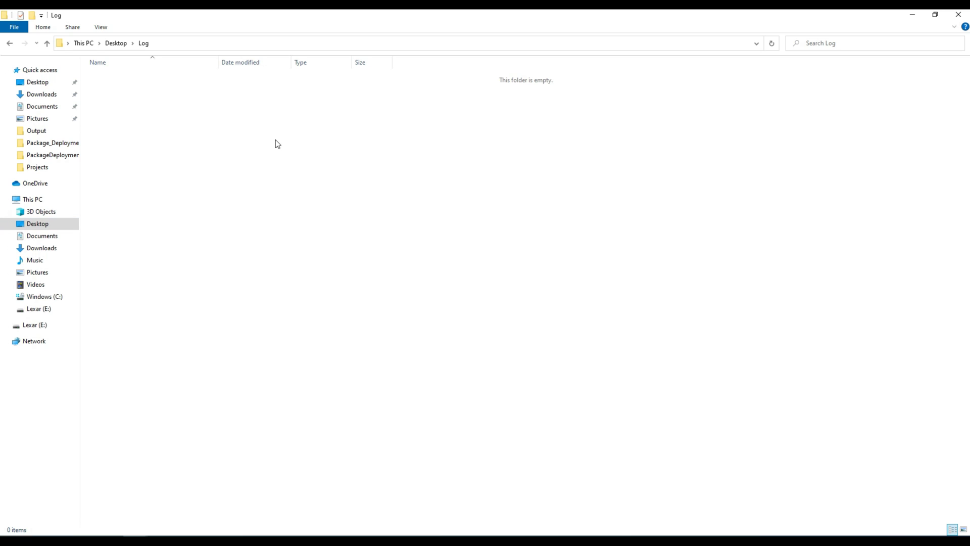
# Create a new text document in the Log folder and rename its extension to .udl
pyautogui.rightClick(277, 143)
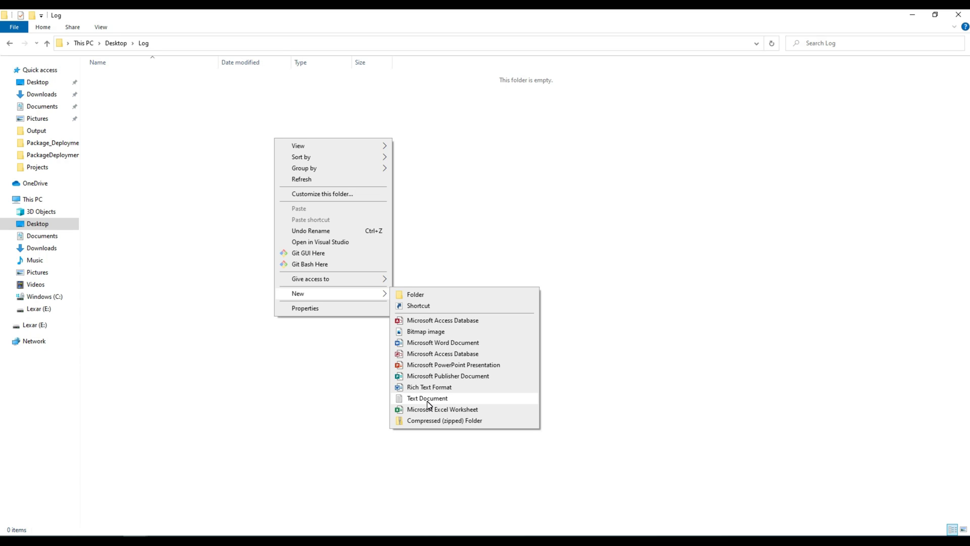
pyautogui.click(427, 398)
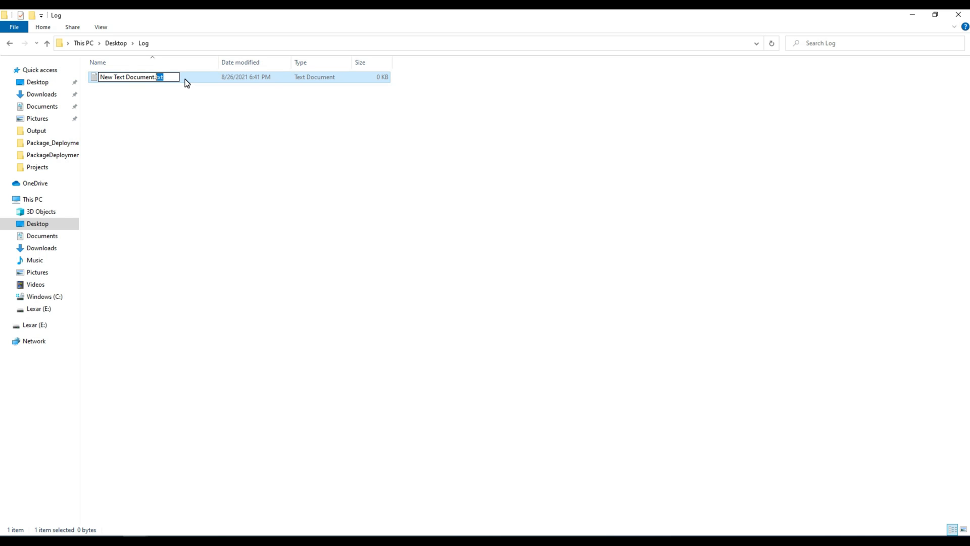
pyautogui.write('ud')
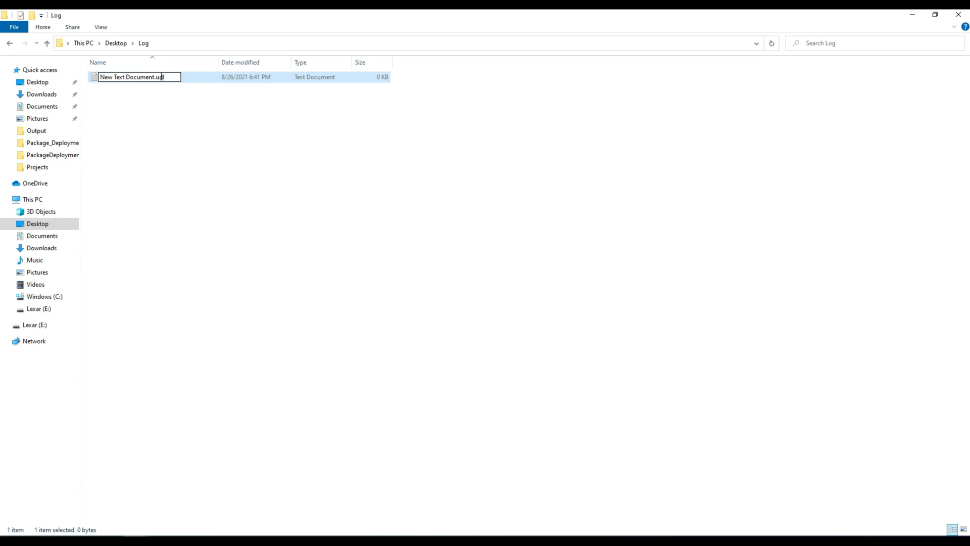
pyautogui.press('enter')
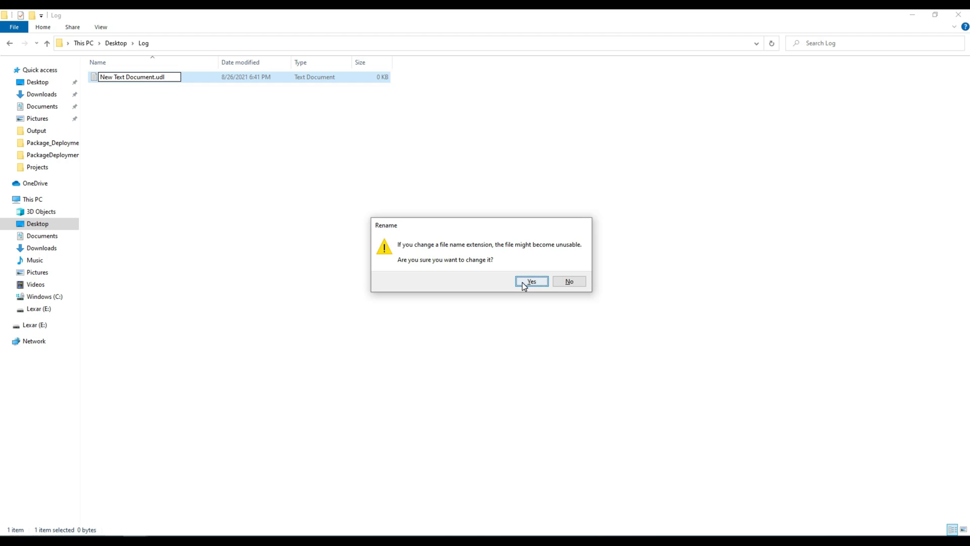
pyautogui.click(530, 281)
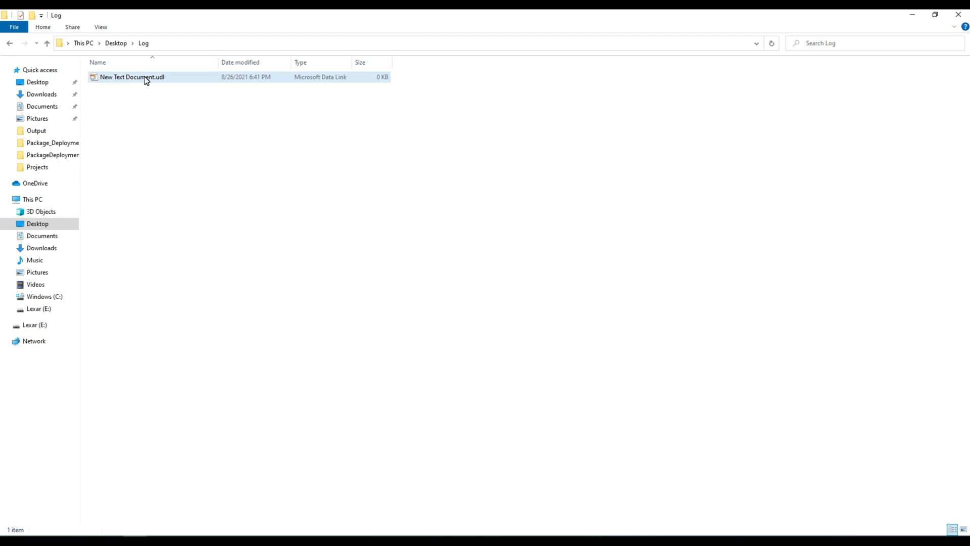
# Select the .udl file, choose Microsoft OLE DB Provider for SQL Server and continue to Connection
pyautogui.click(131, 77)
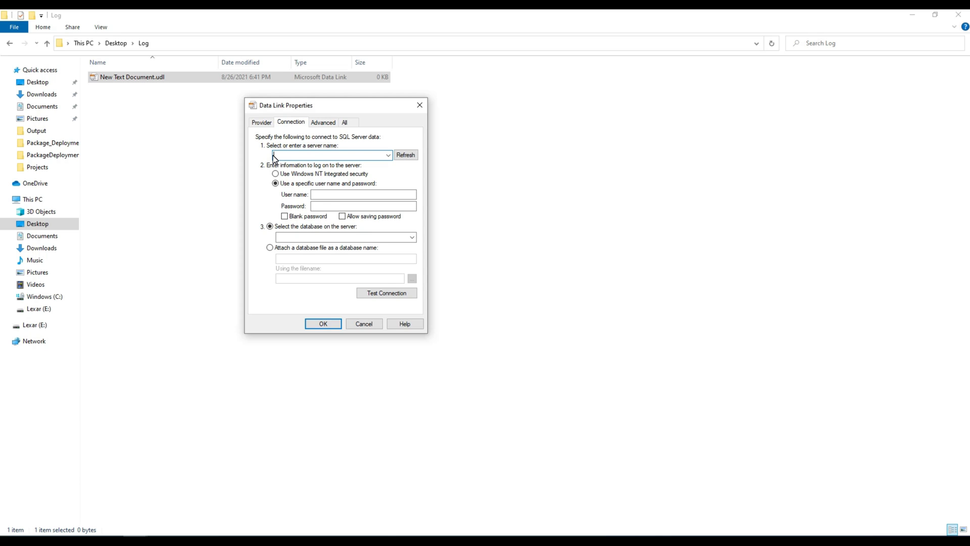
pyautogui.moveTo(274, 158)
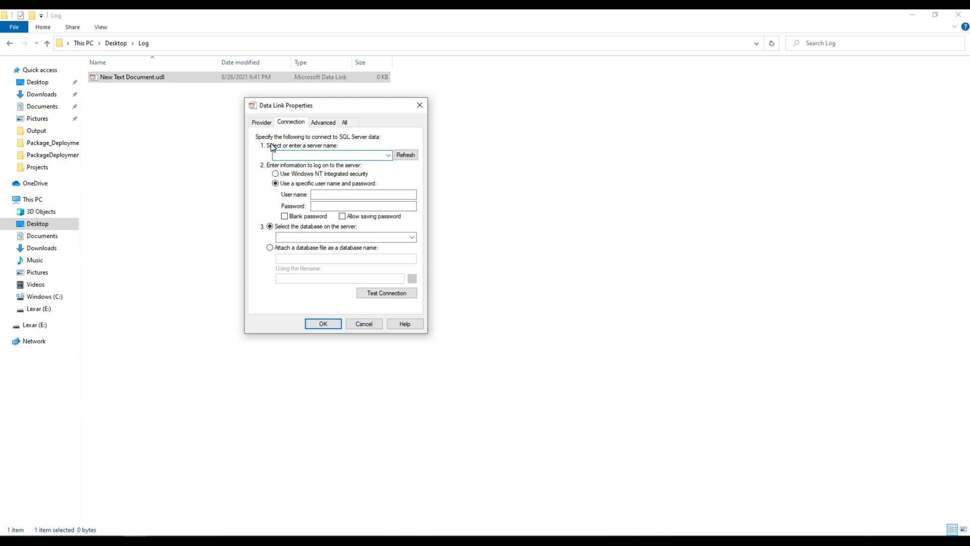
pyautogui.click(261, 122)
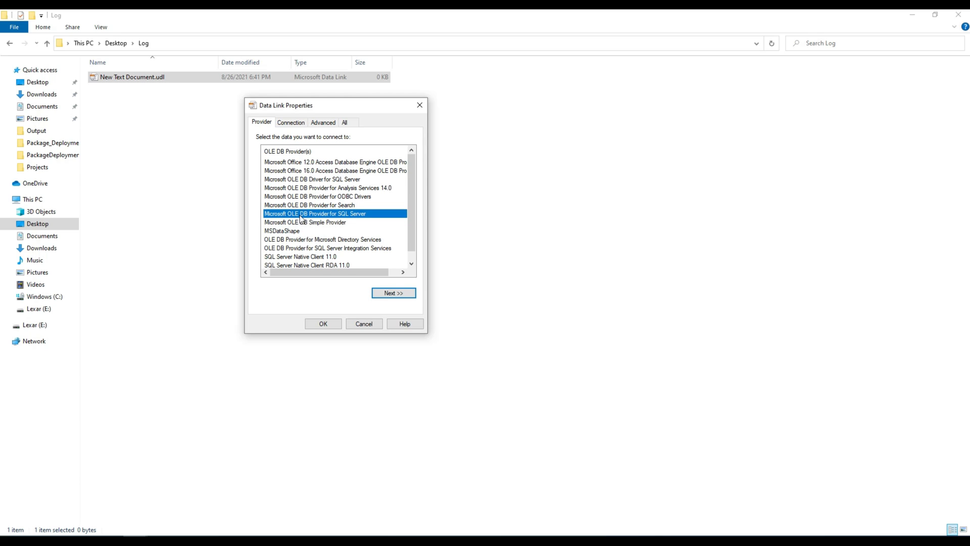
pyautogui.moveTo(366, 220)
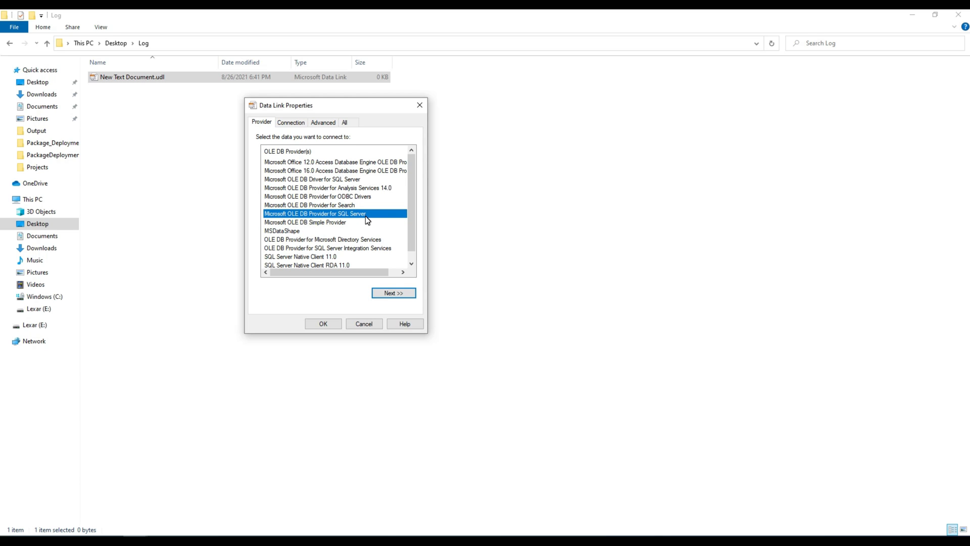
pyautogui.click(290, 122)
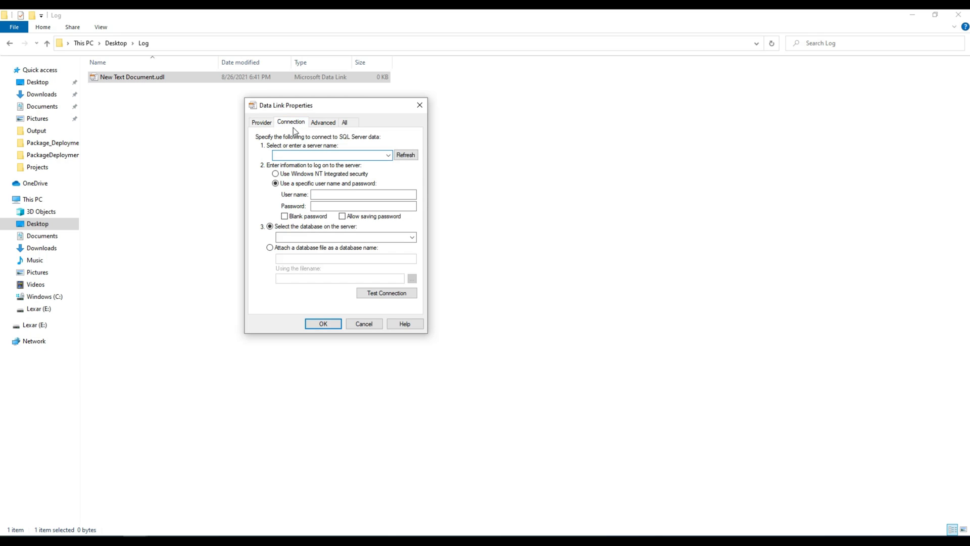
pyautogui.moveTo(311, 476)
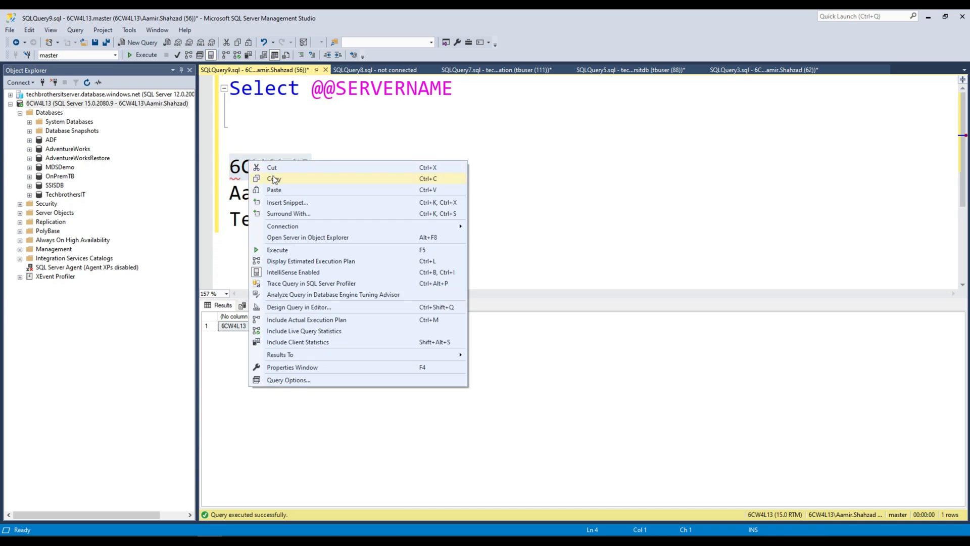
# Copy the server name from the SERVERNAME query result
pyautogui.click(274, 178)
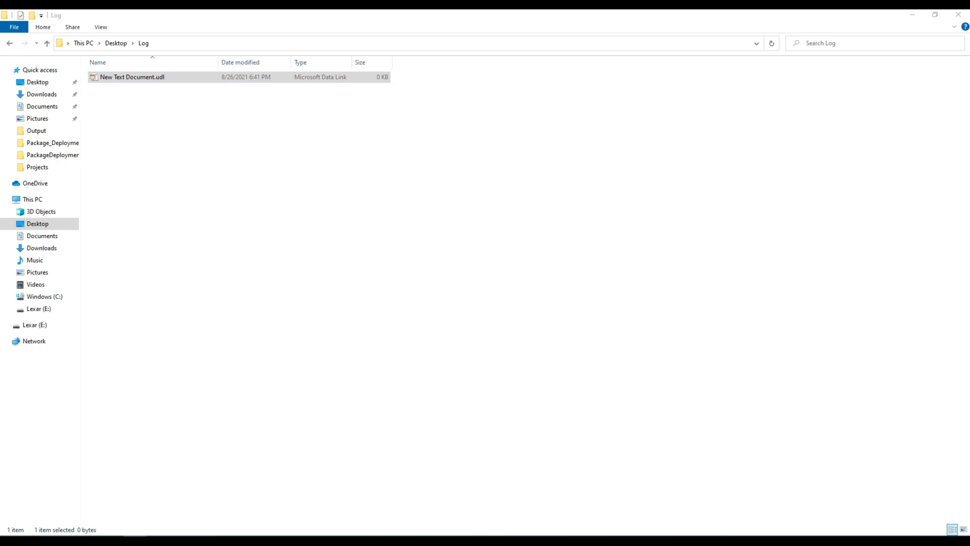
# Reopen the .udl file, enter server 6CW4L13 and begin the user name Aamir
pyautogui.doubleClick(132, 77)
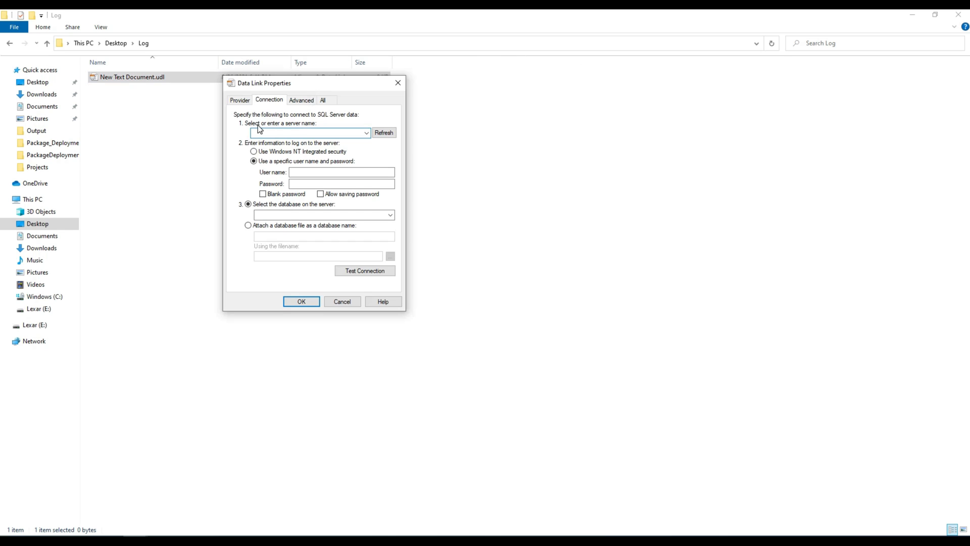
pyautogui.click(239, 100)
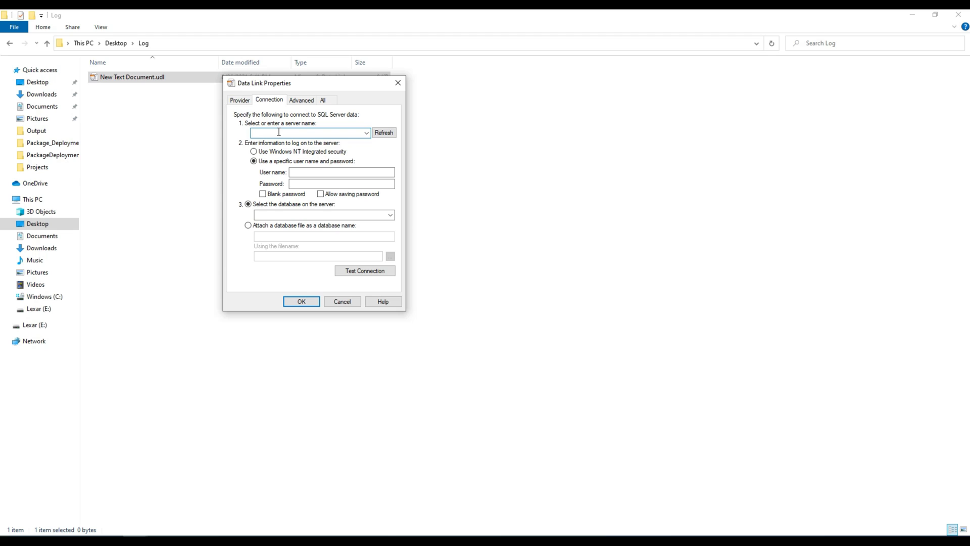
pyautogui.write('6CW4L13')
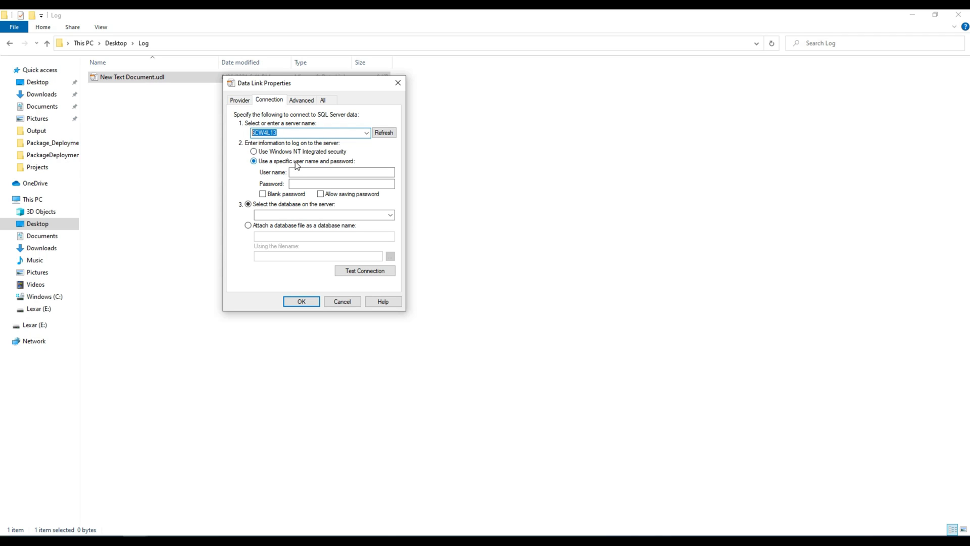
pyautogui.click(342, 171)
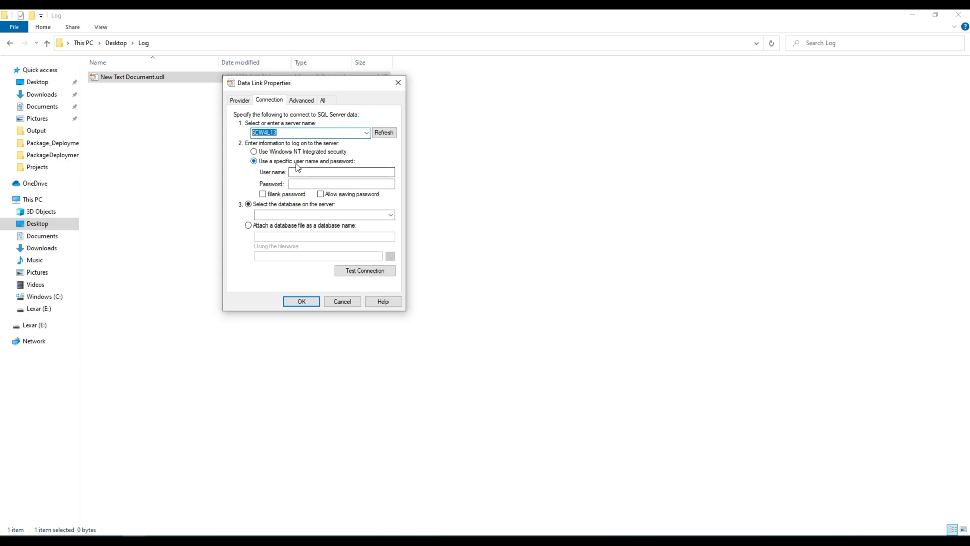
pyautogui.write('Aamir')
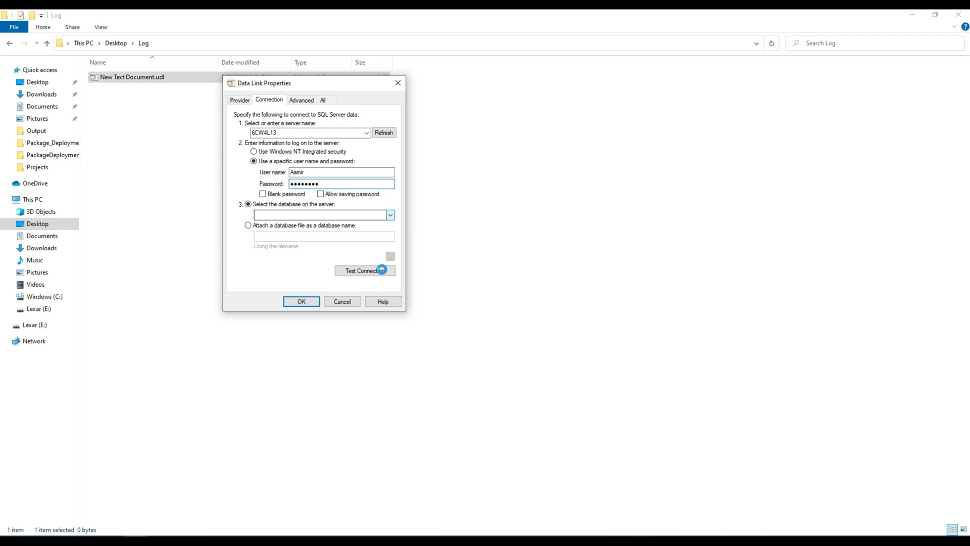
pyautogui.click(365, 271)
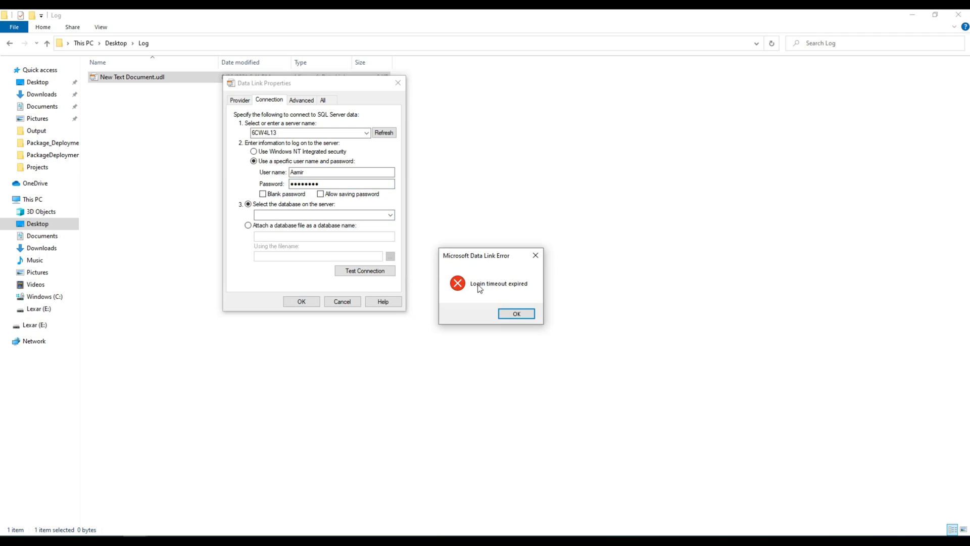
pyautogui.moveTo(513, 289)
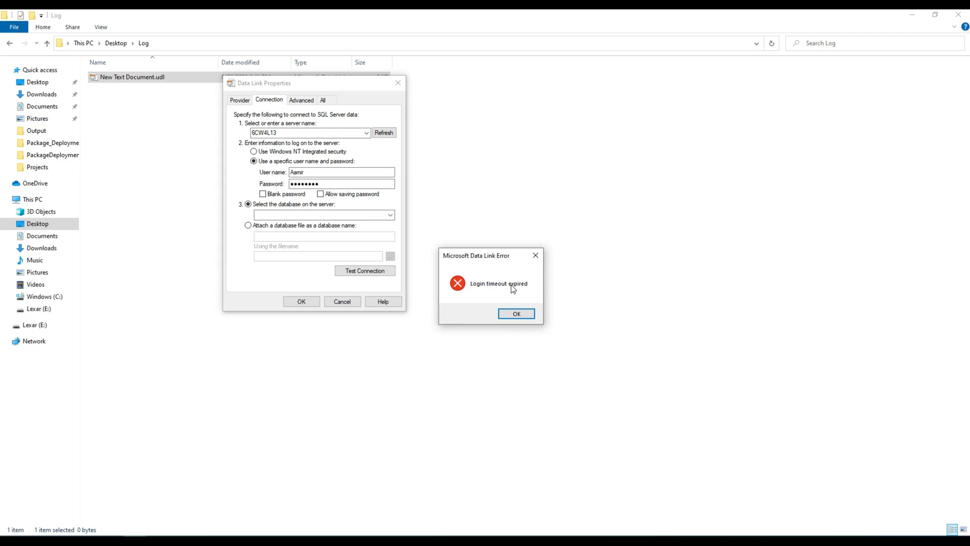
pyautogui.click(516, 313)
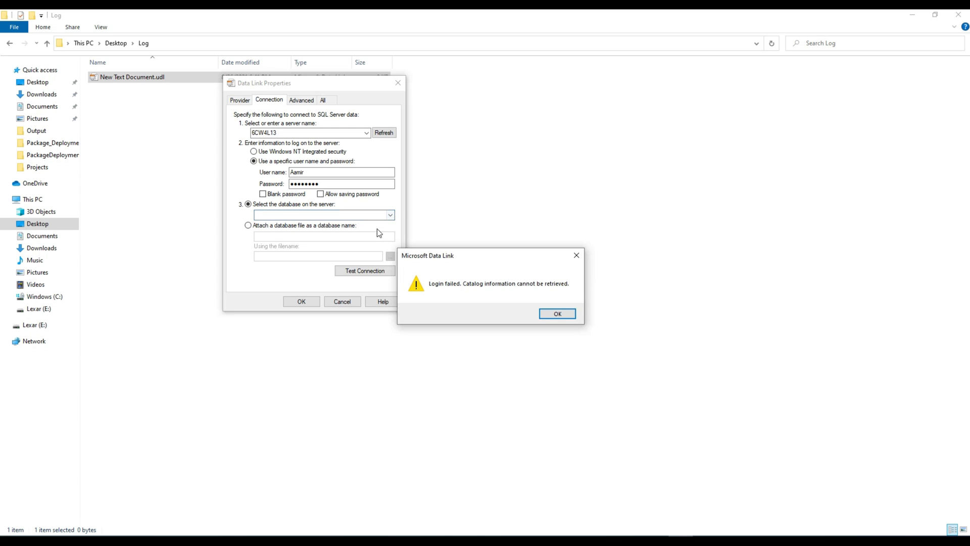
pyautogui.moveTo(480, 286)
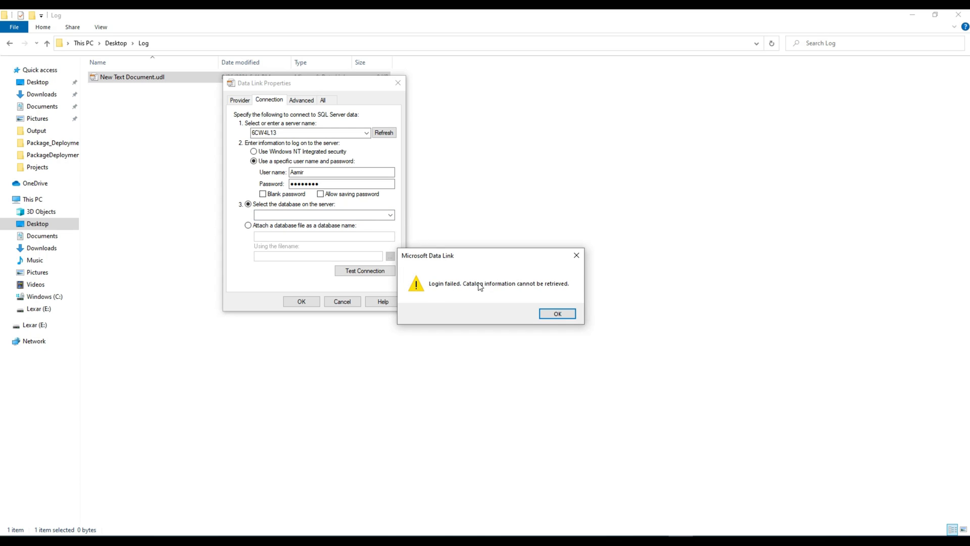
pyautogui.moveTo(553, 293)
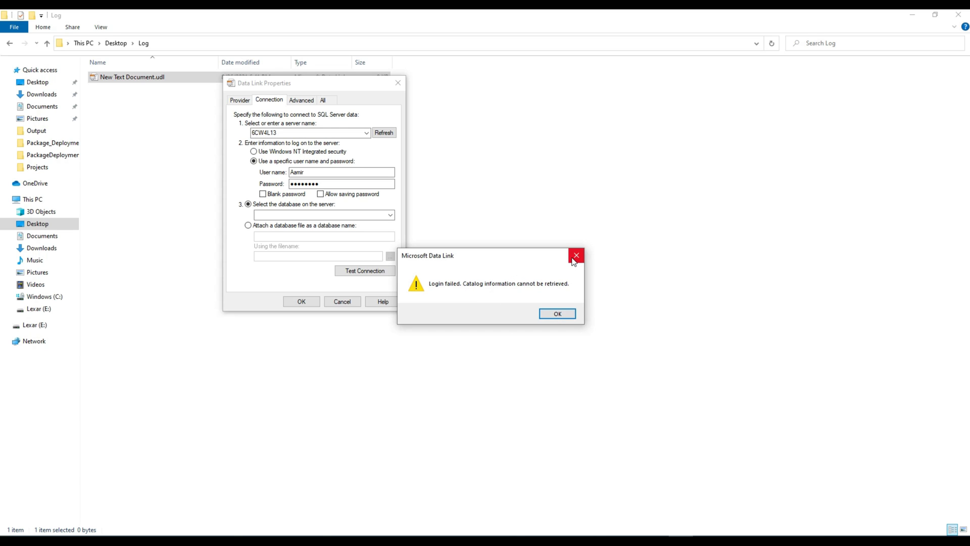
pyautogui.click(555, 313)
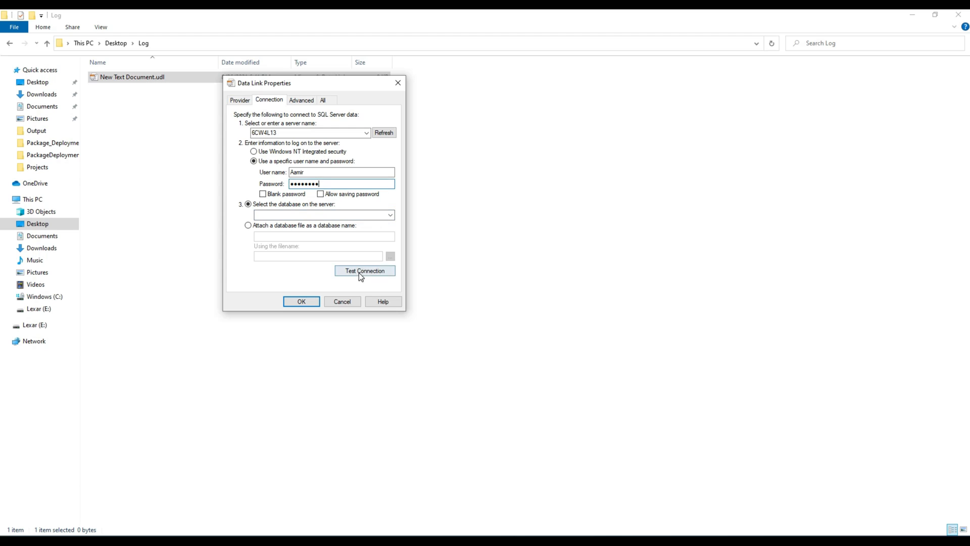
pyautogui.click(365, 270)
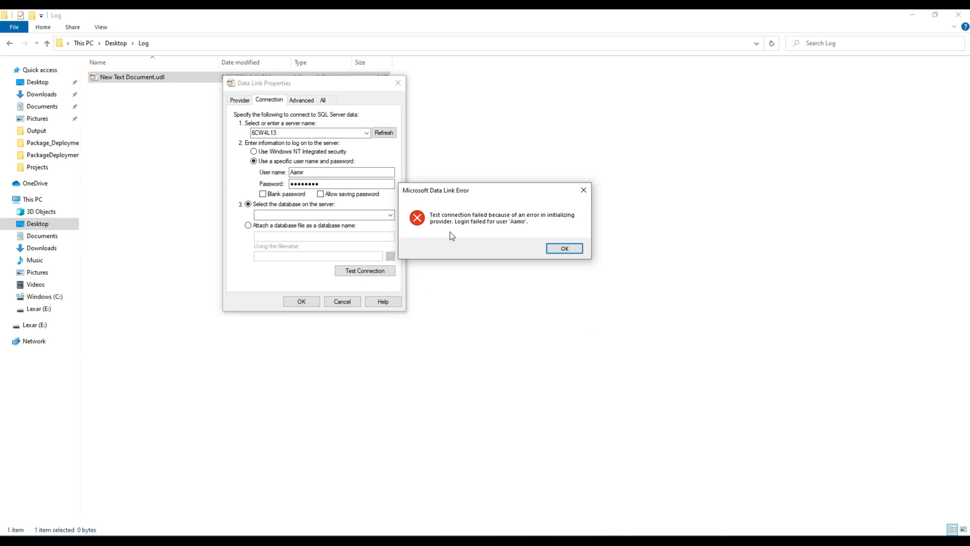
pyautogui.moveTo(499, 222)
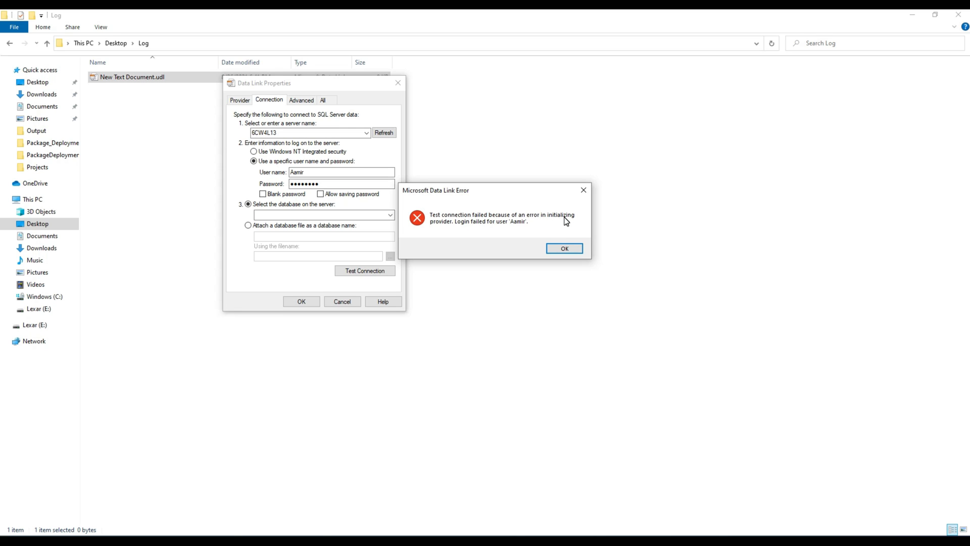
pyautogui.moveTo(490, 231)
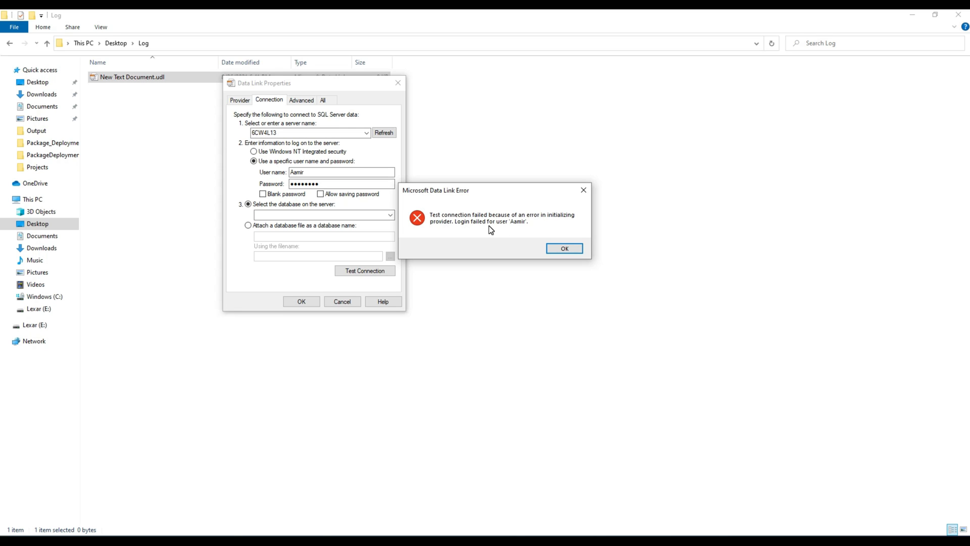
pyautogui.moveTo(489, 249)
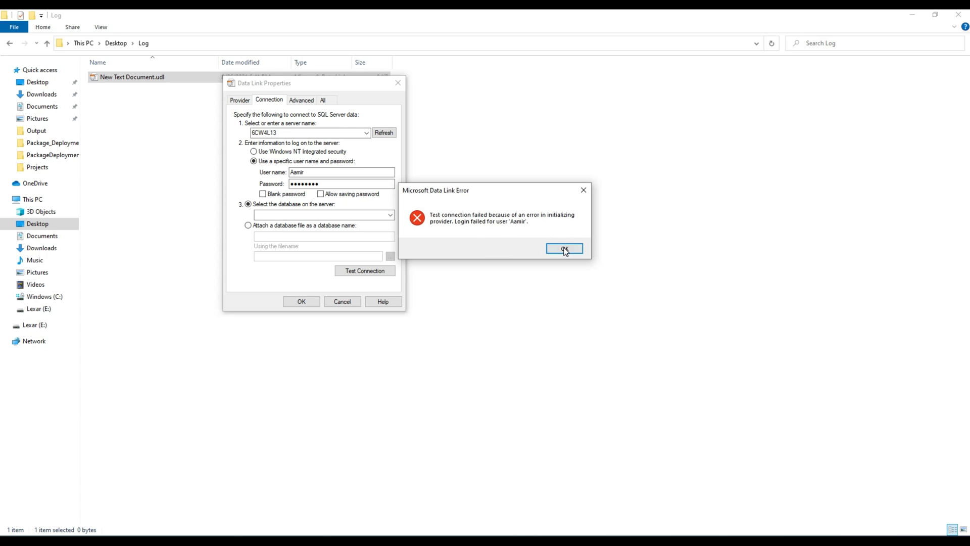
pyautogui.click(563, 248)
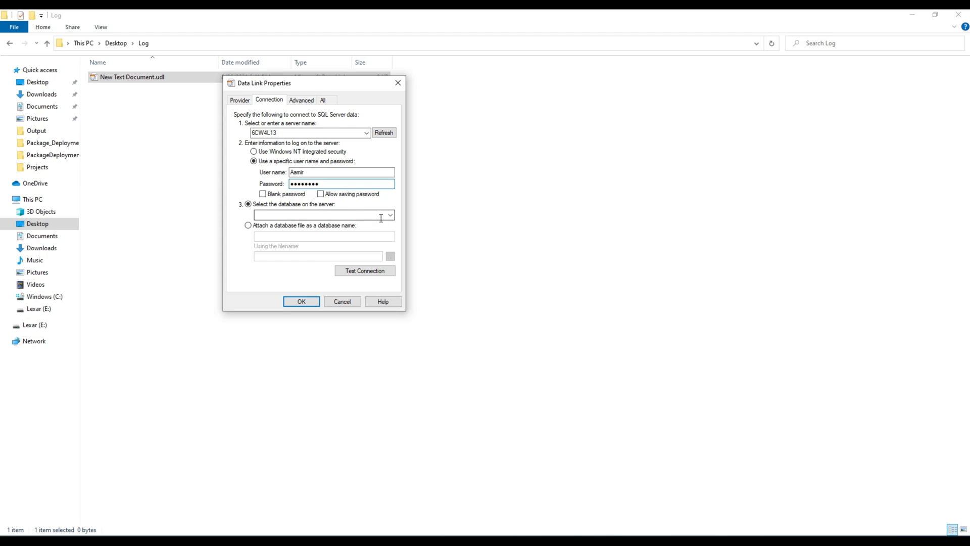
# Run a successful connection test and save the connection settings into the .udl file
pyautogui.click(365, 270)
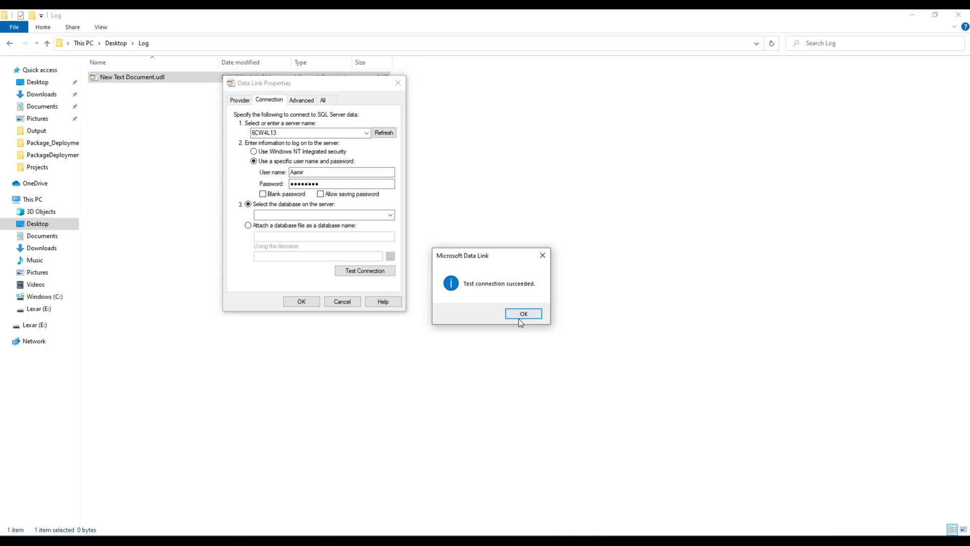
pyautogui.click(523, 313)
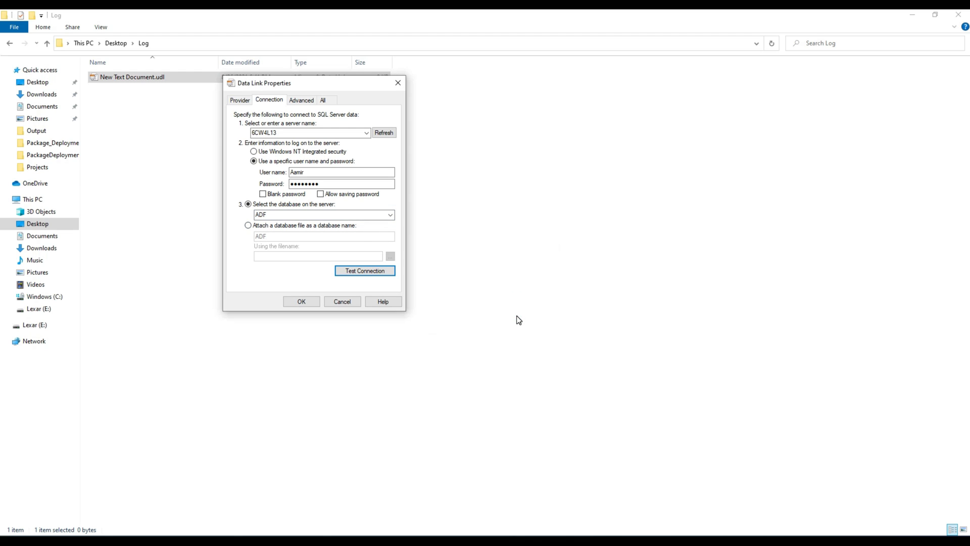
pyautogui.click(301, 301)
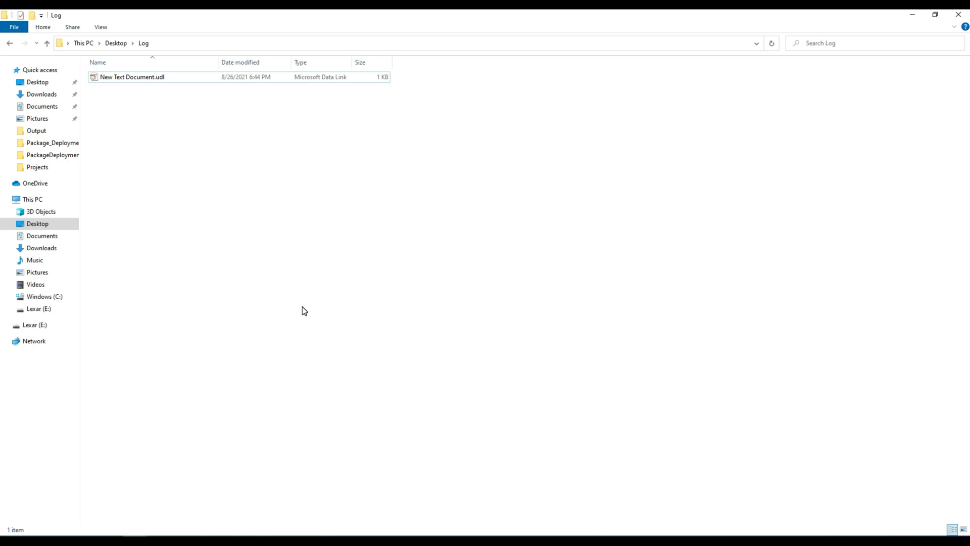
pyautogui.moveTo(346, 297)
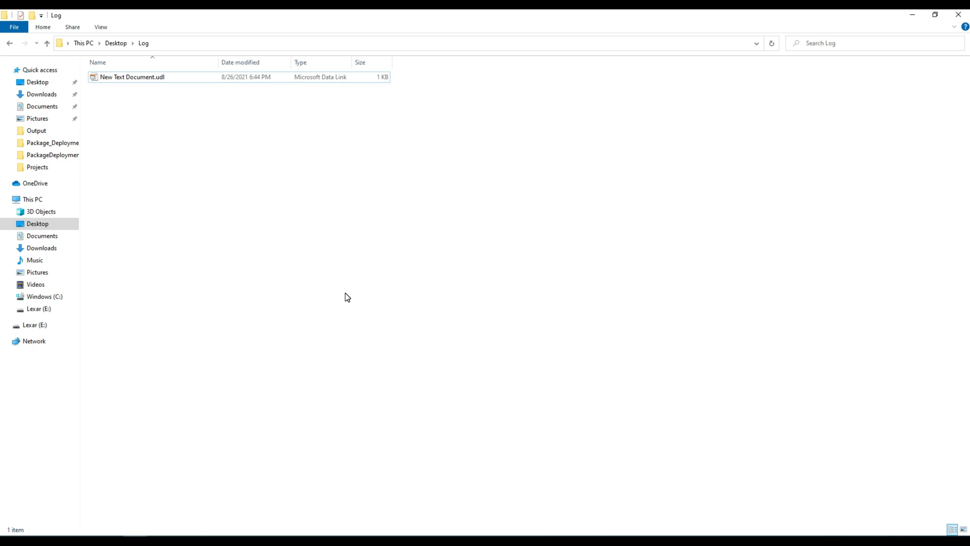